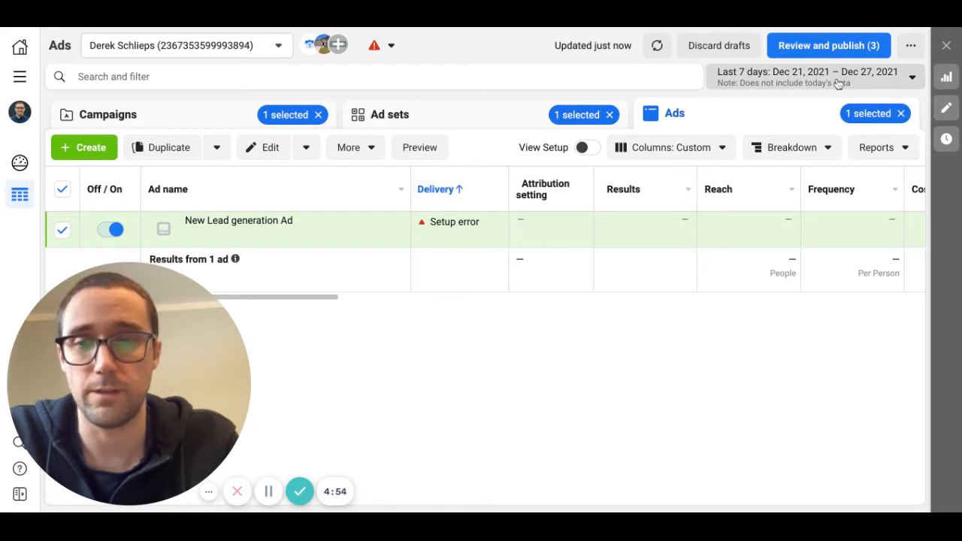
Set the reporting date range to Maximum (May 2, 2019 – Dec 28, 2021).
left_click(814, 76)
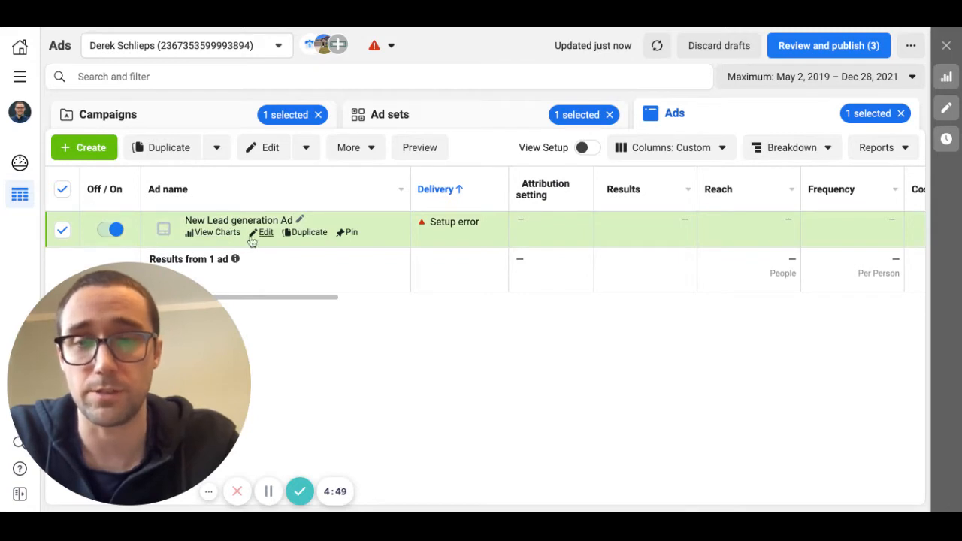
mouse_move(369, 330)
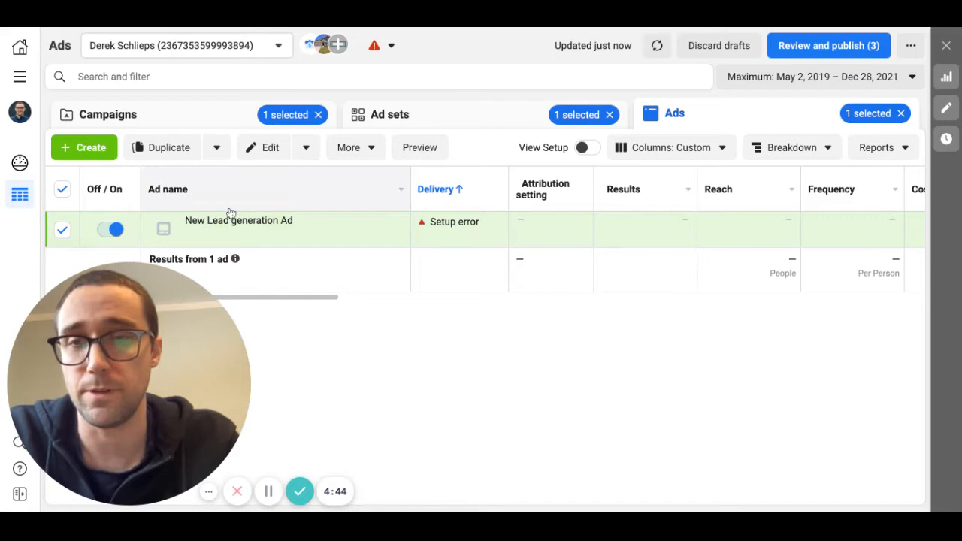
mouse_move(304, 284)
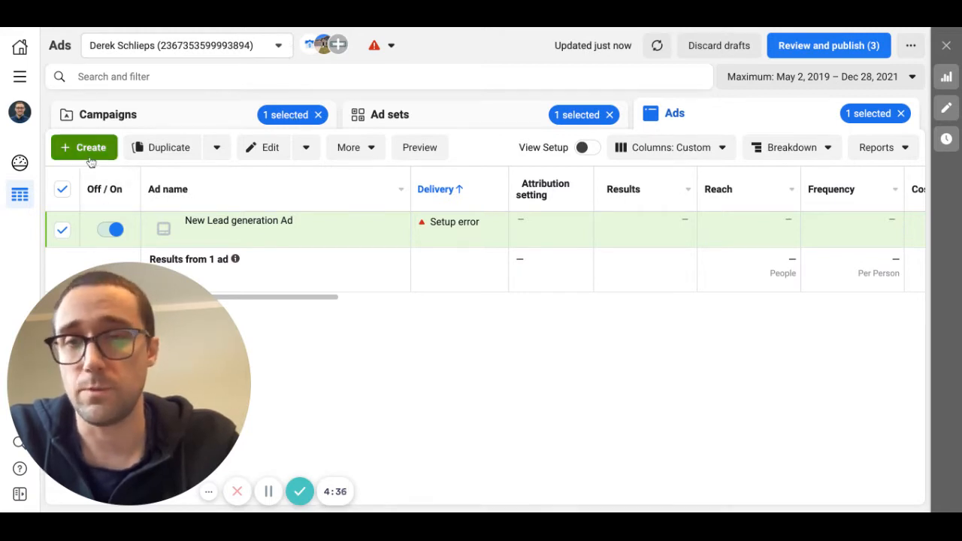
Preview the existing and new campaign options in Create, then cancel back to the ad set.
left_click(84, 148)
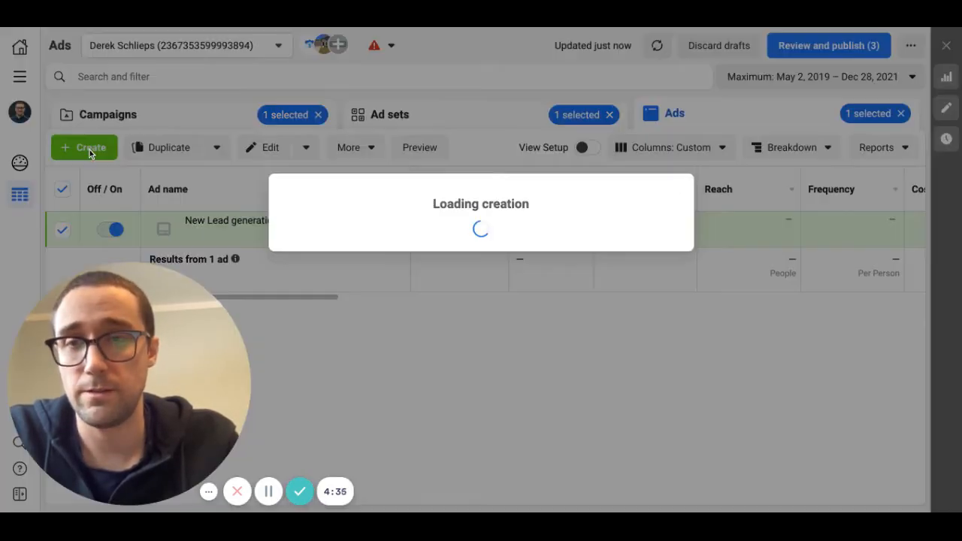
left_click(83, 147)
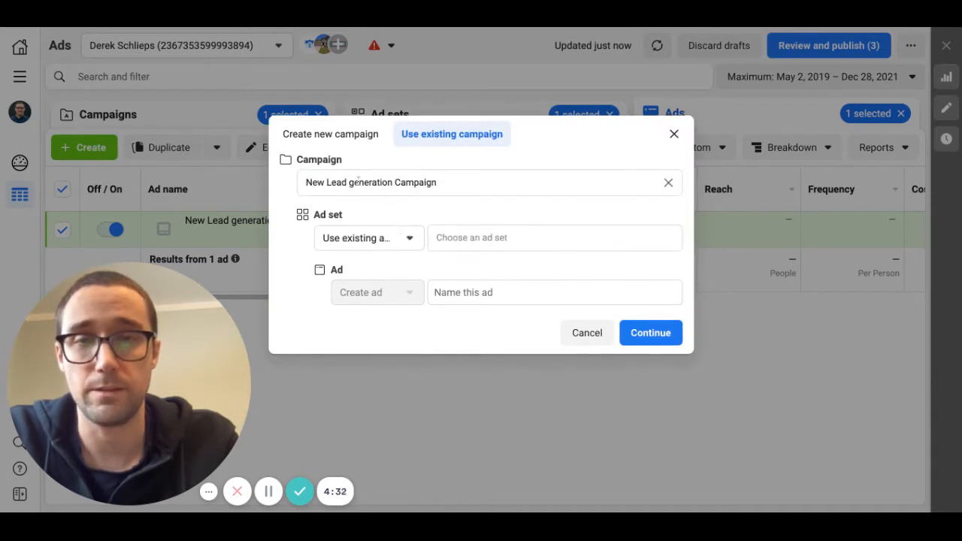
left_click(330, 110)
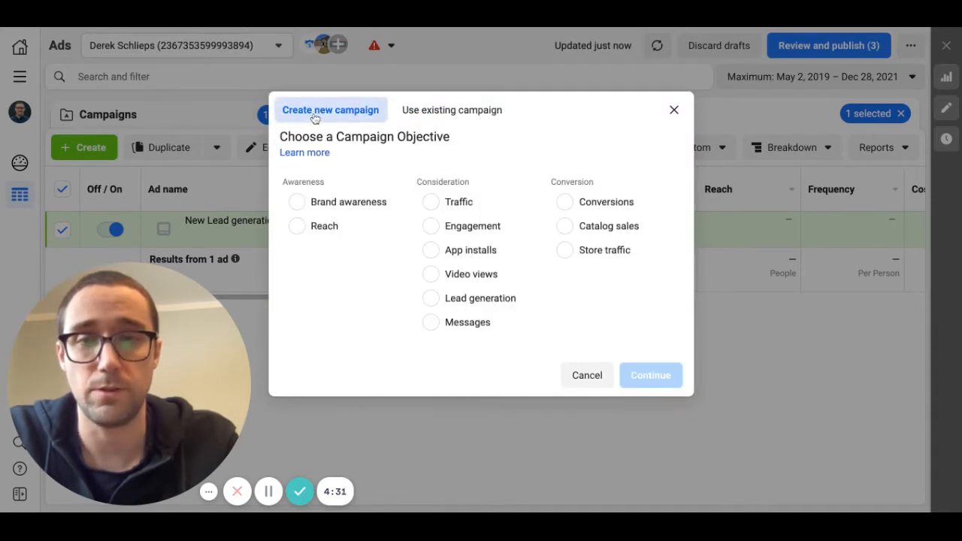
mouse_move(98, 259)
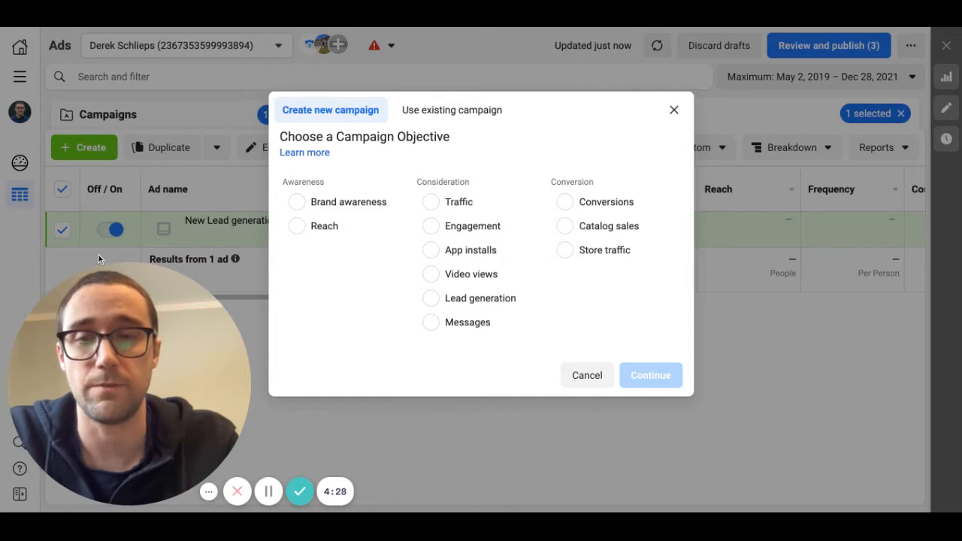
left_click(586, 375)
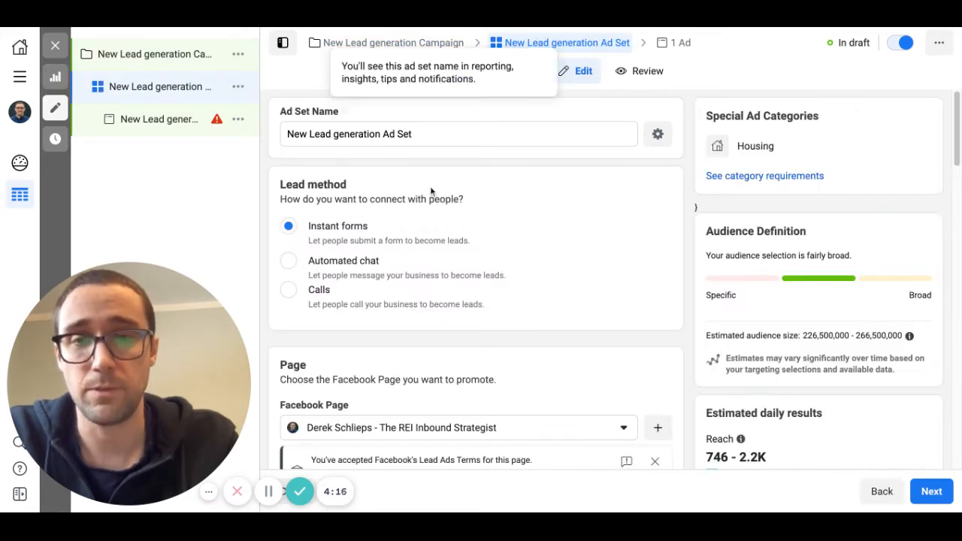
Open the New Lead generation Ad, then the New Lead generation Campaign.
left_click(932, 491)
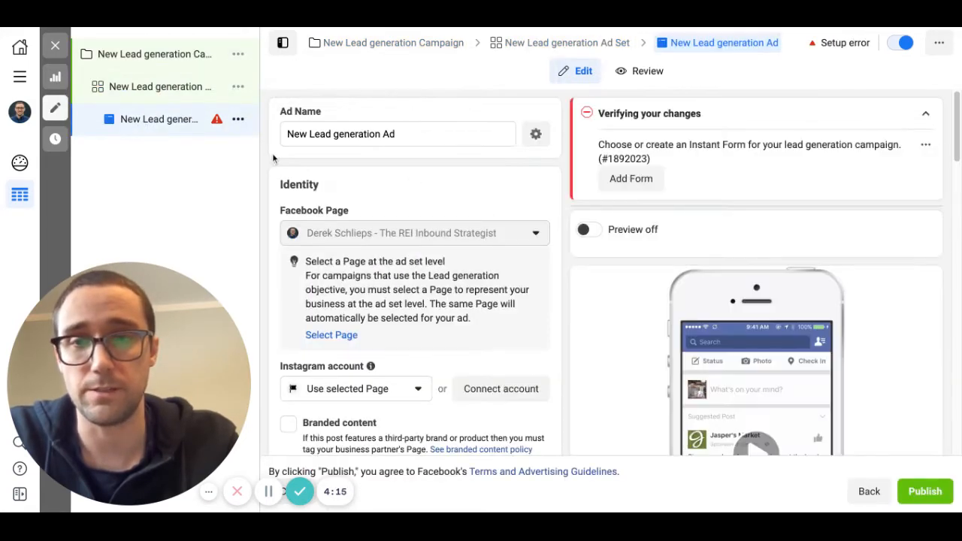
left_click(392, 42)
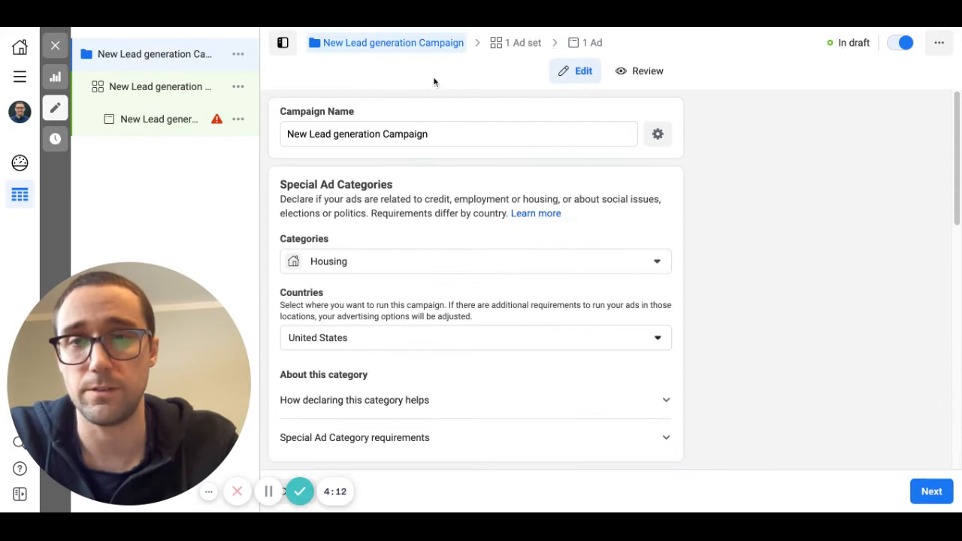
Review the campaign's Housing category, United States, Lead generation objective and budget optimization off.
scroll("down", 3)
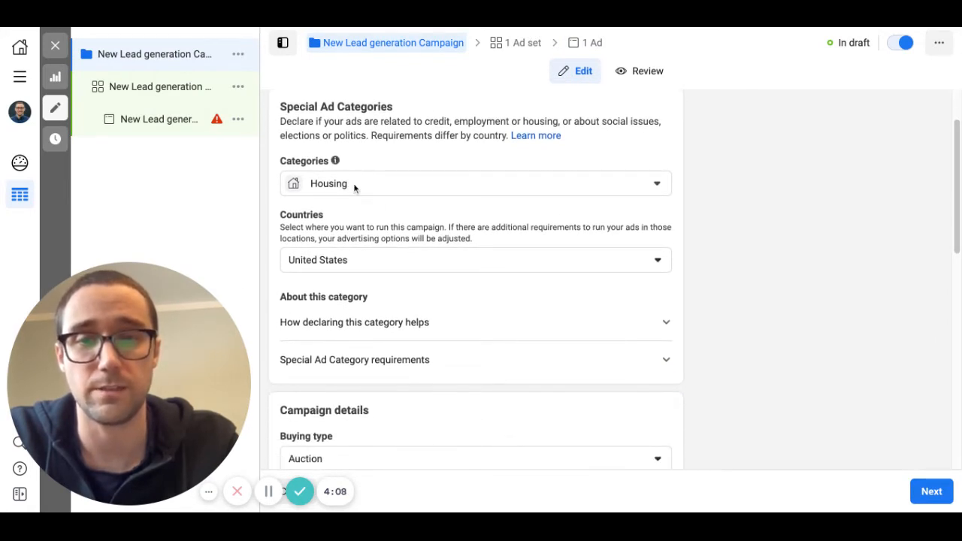
scroll("down", 3)
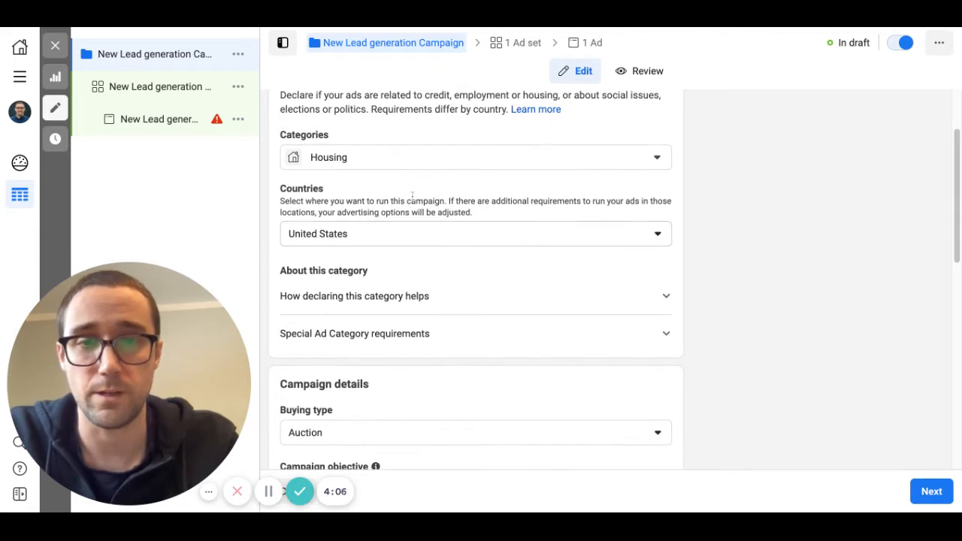
scroll("down", 3)
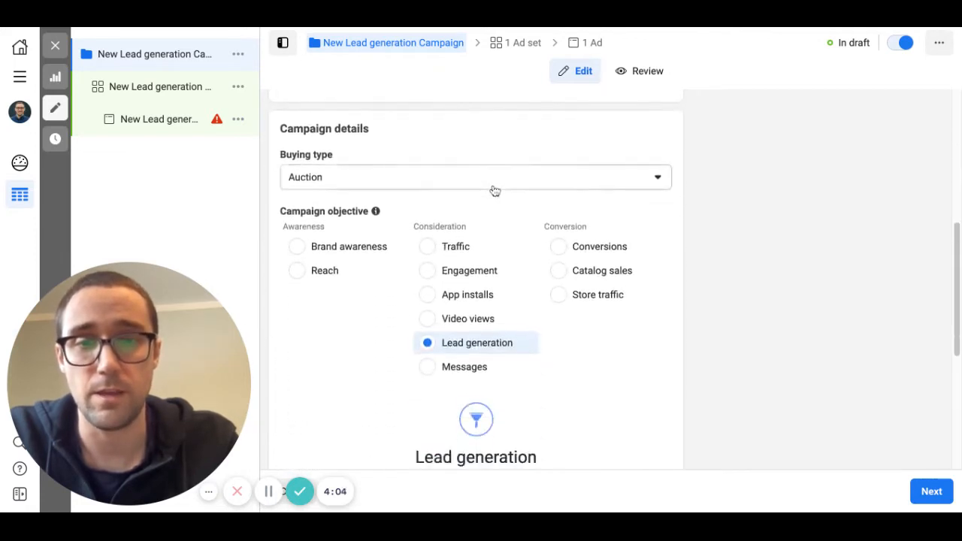
scroll("down", 3)
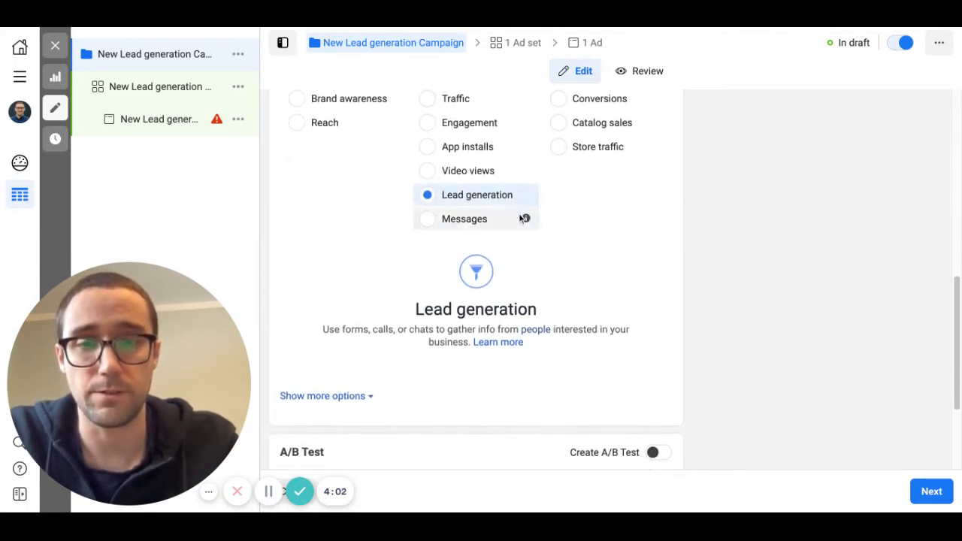
scroll("down", 3)
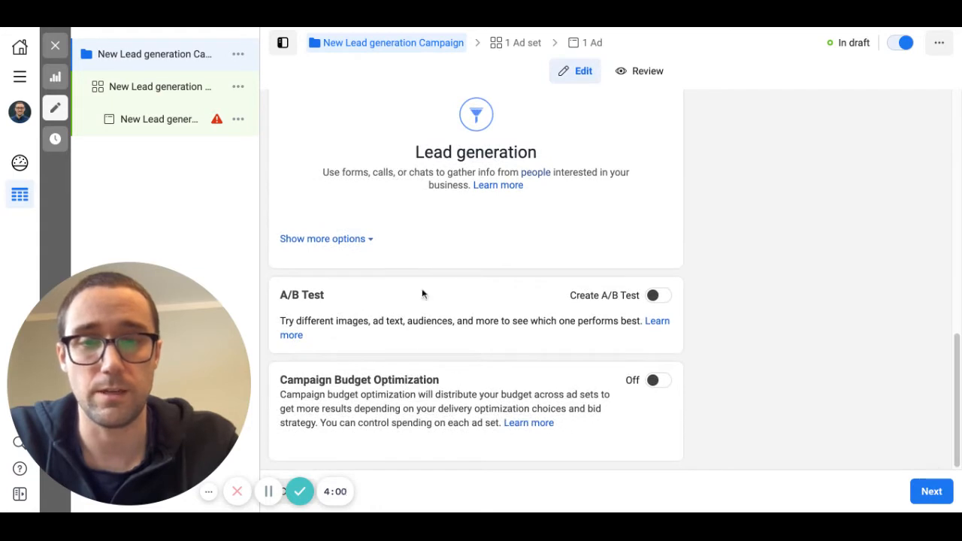
mouse_move(154, 86)
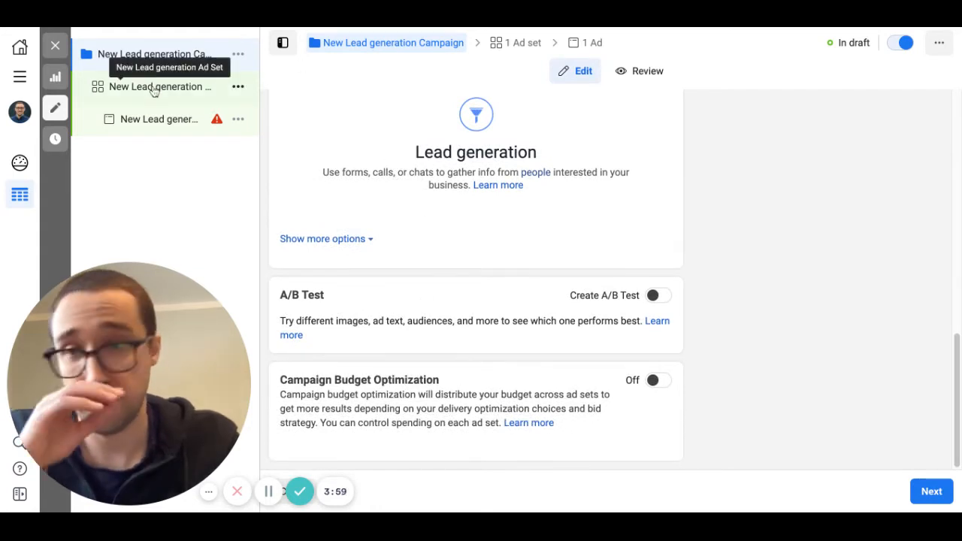
Open the New Lead generation Ad Set to its $20.00 daily budget starting Dec 28, 2021.
left_click(158, 86)
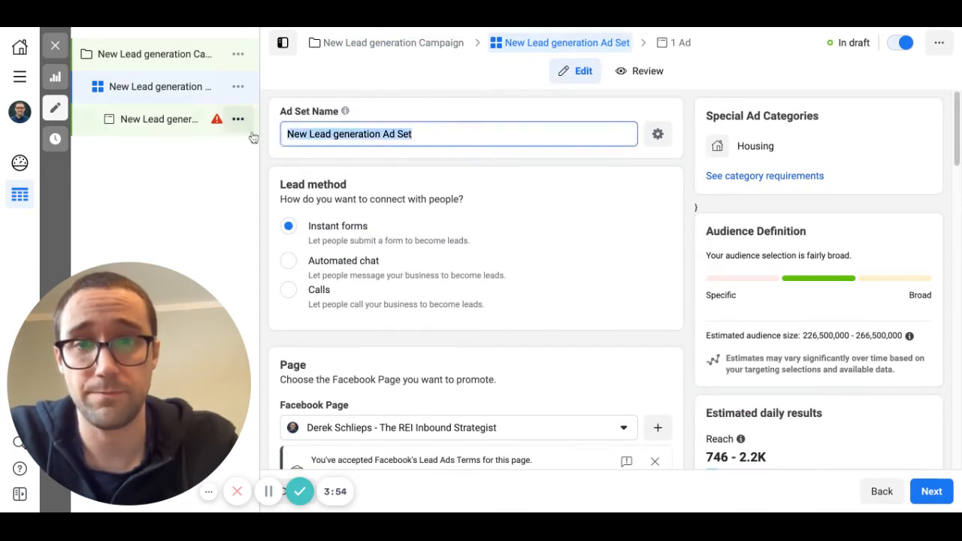
scroll("down", 3)
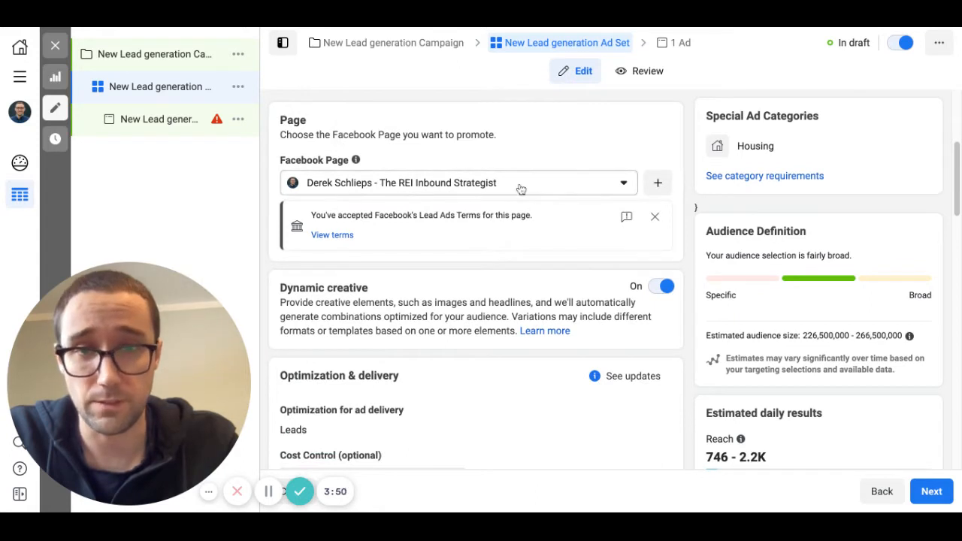
mouse_move(397, 235)
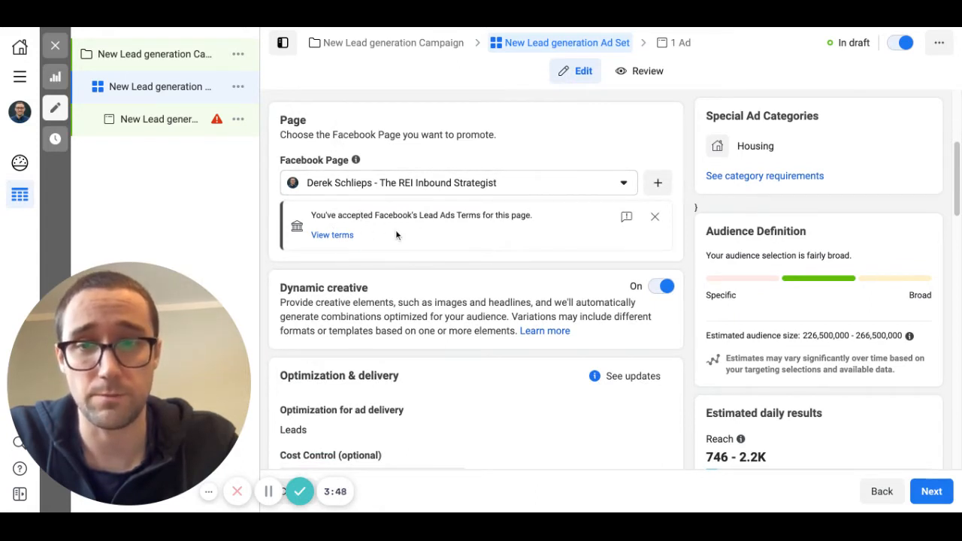
scroll("down", 3)
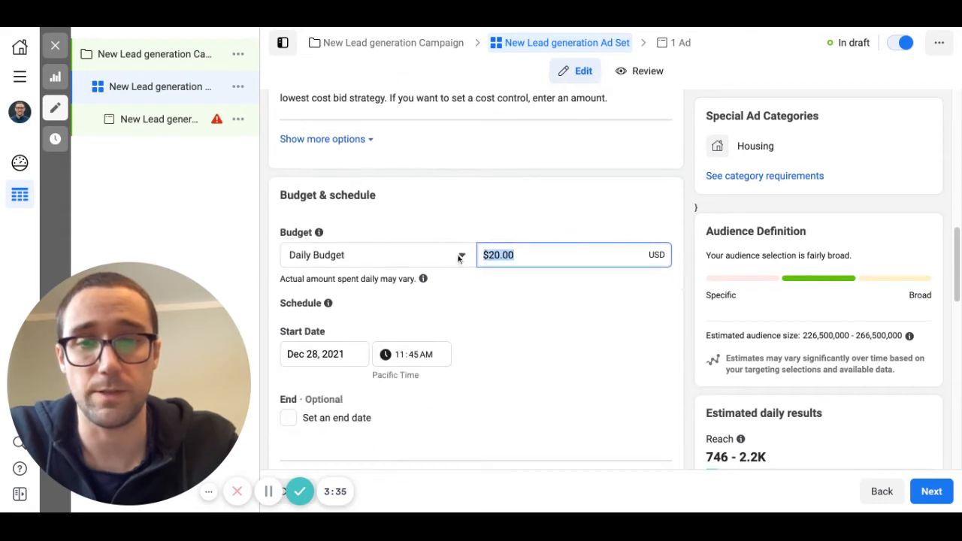
mouse_move(346, 272)
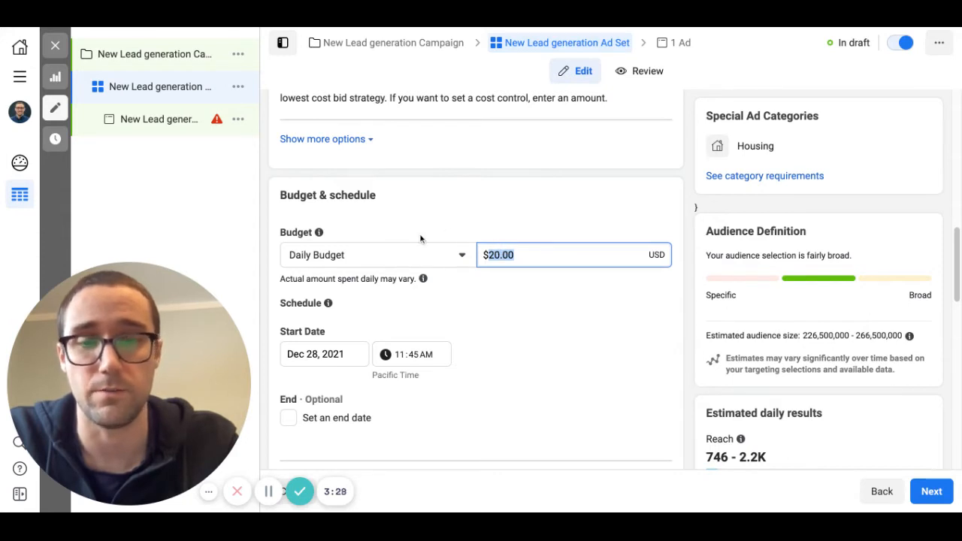
Remove United States from the ad set's audience locations.
scroll("down", 3)
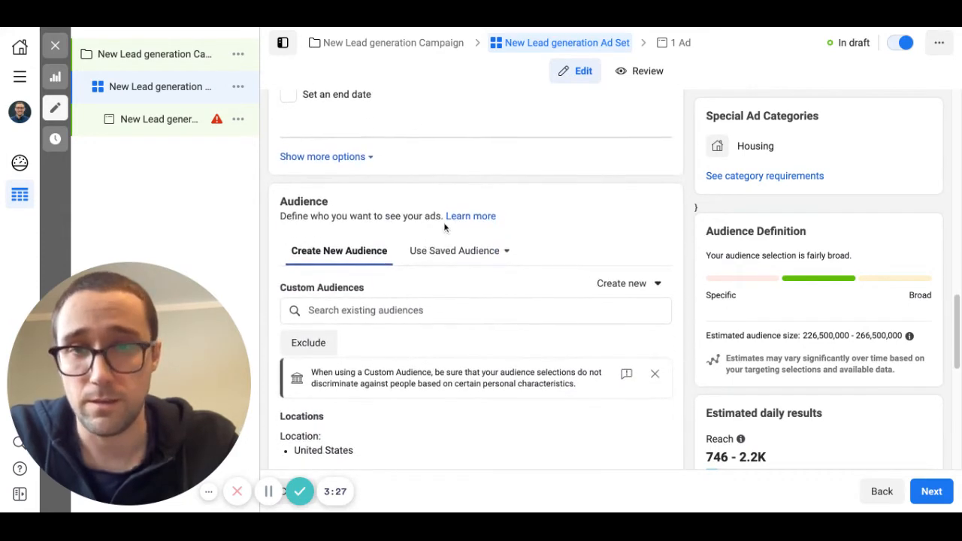
scroll("down", 3)
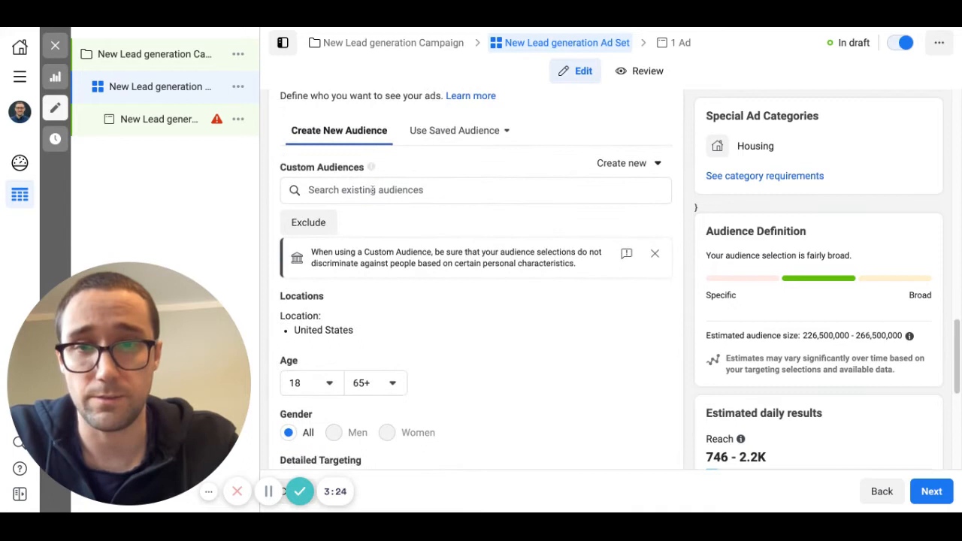
scroll("down", 3)
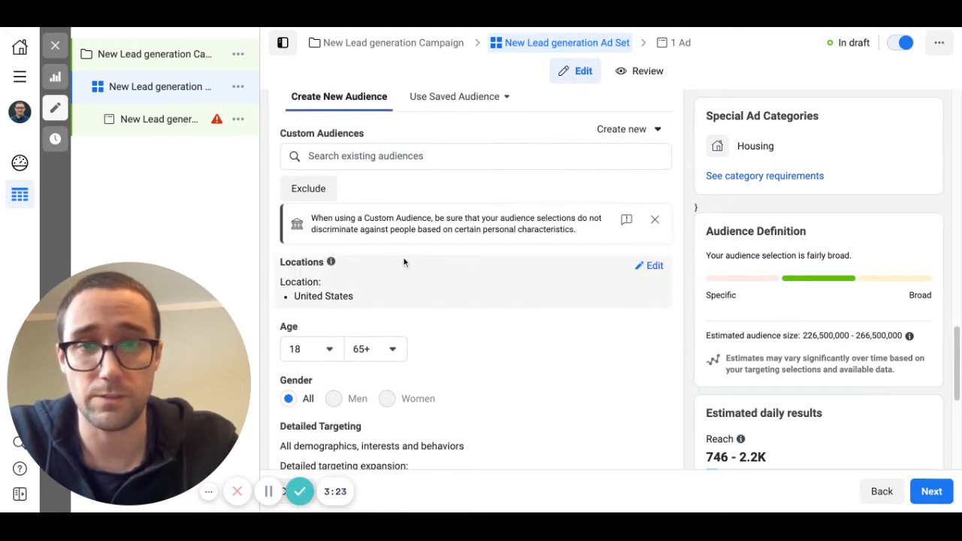
left_click(650, 266)
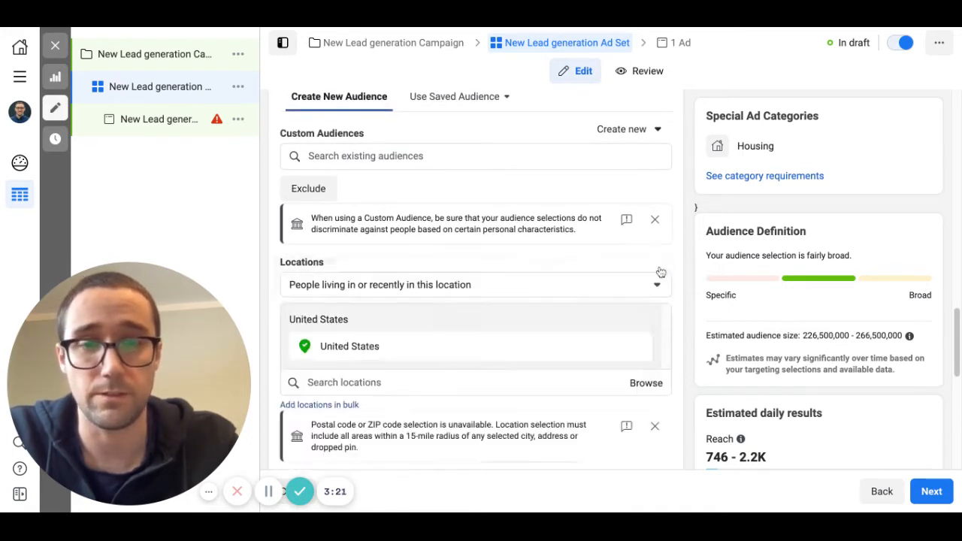
scroll("down", 3)
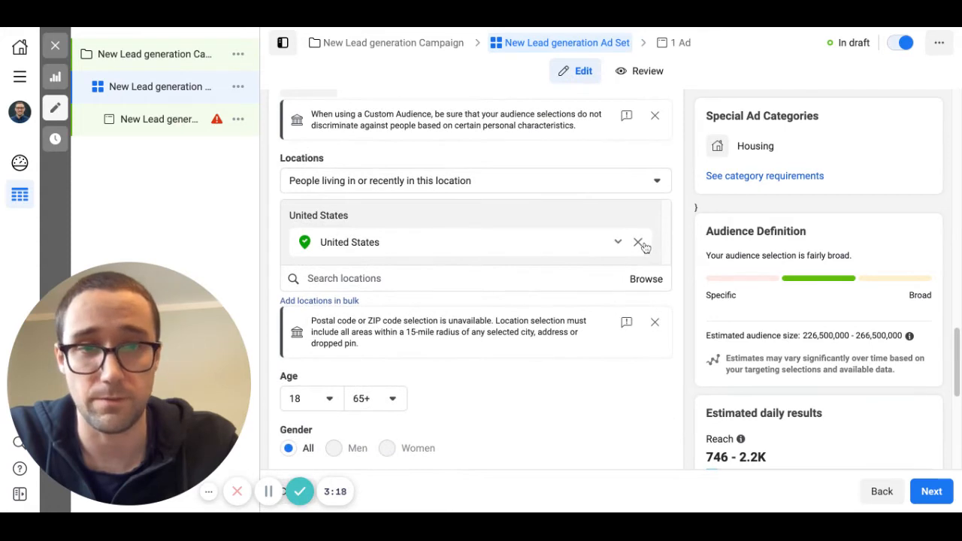
left_click(637, 242)
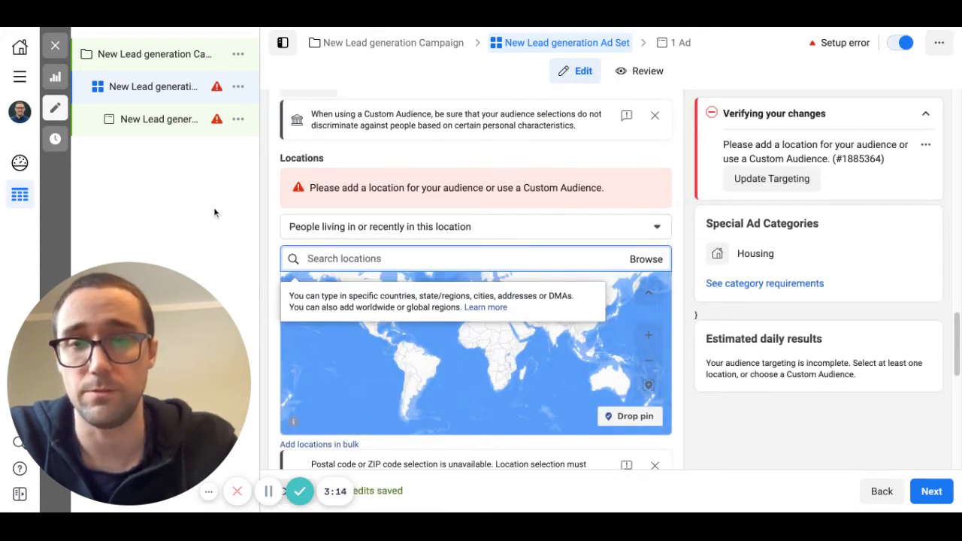
Target people living in Houston, Texas (+15 mi).
type("houston texas")
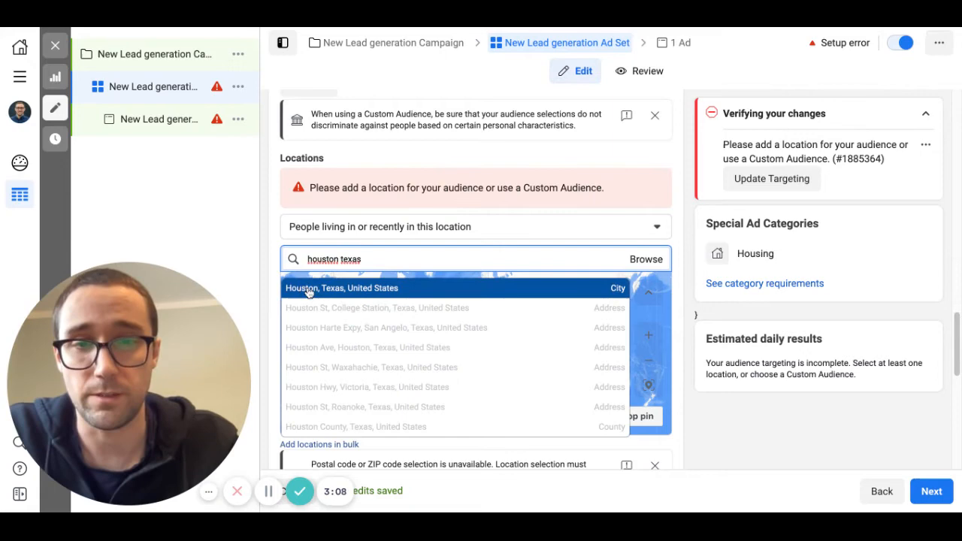
left_click(319, 288)
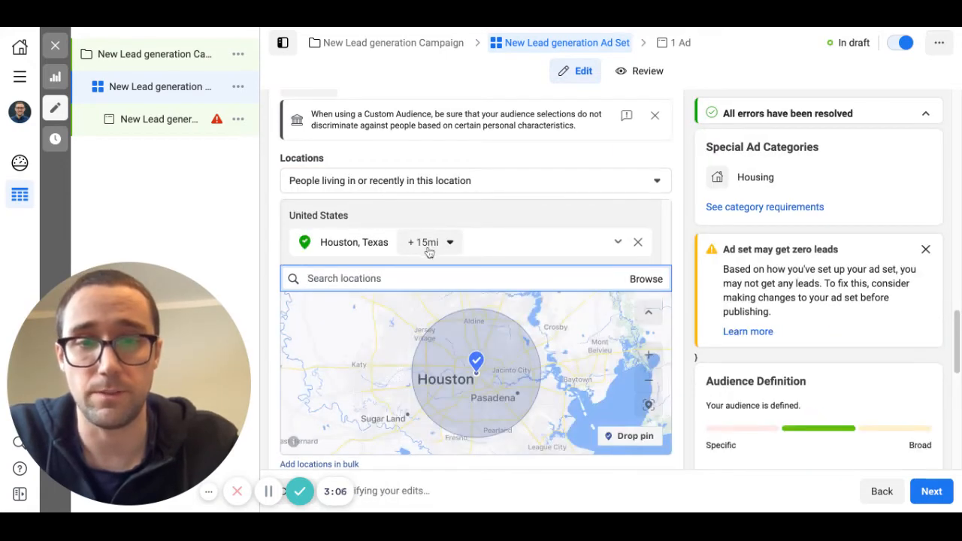
left_click(475, 180)
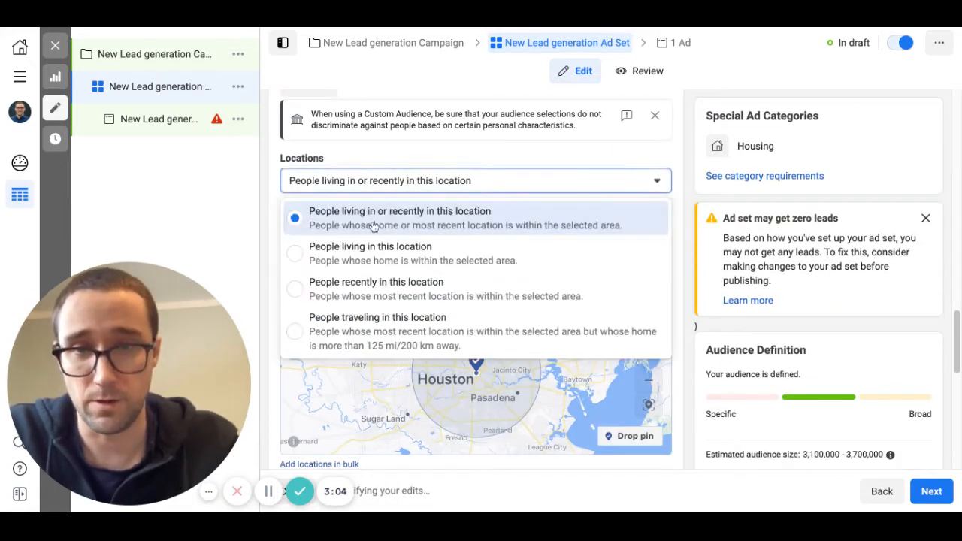
left_click(370, 247)
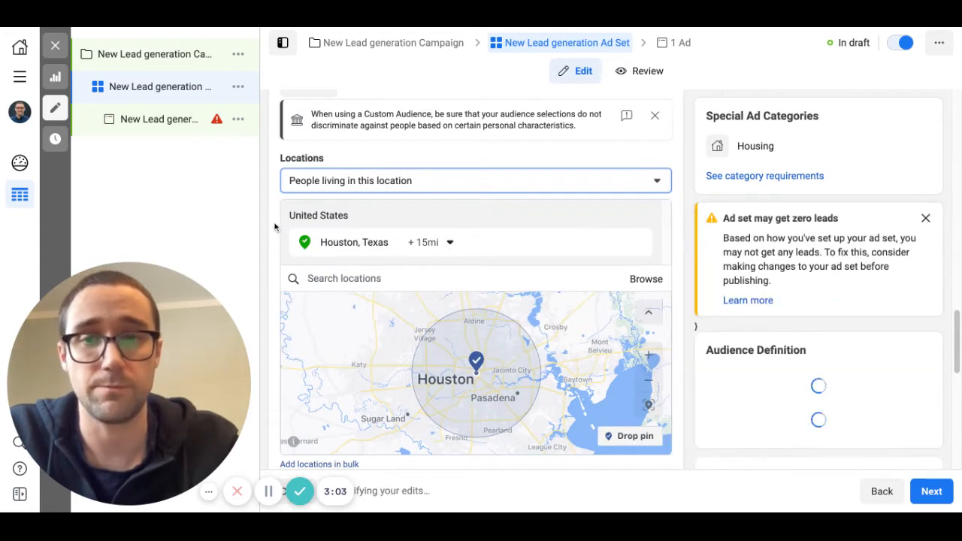
scroll("down", 3)
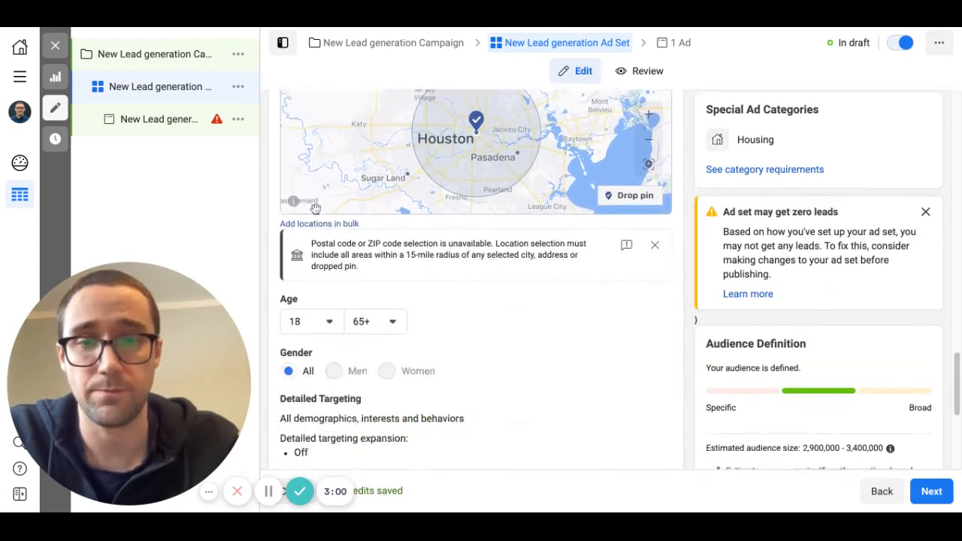
scroll("down", 3)
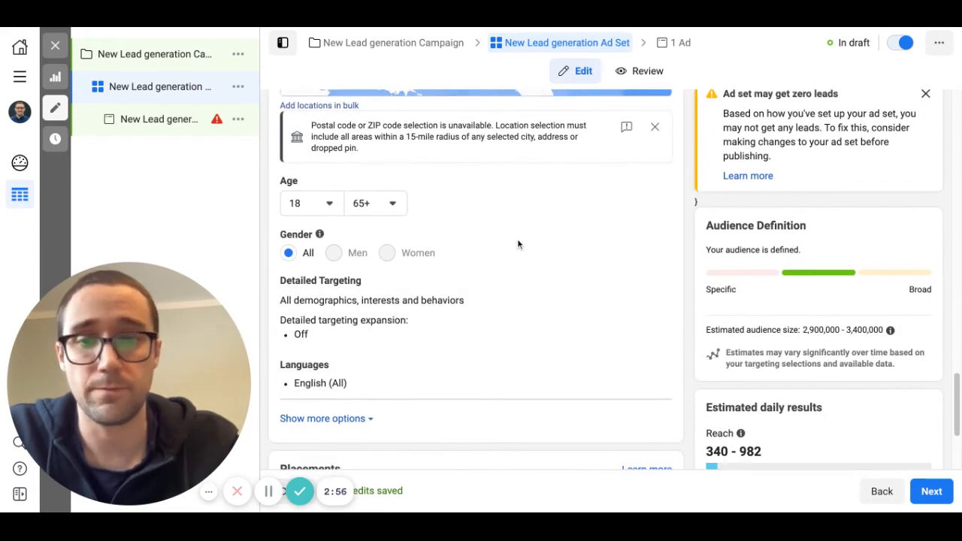
scroll("down", 3)
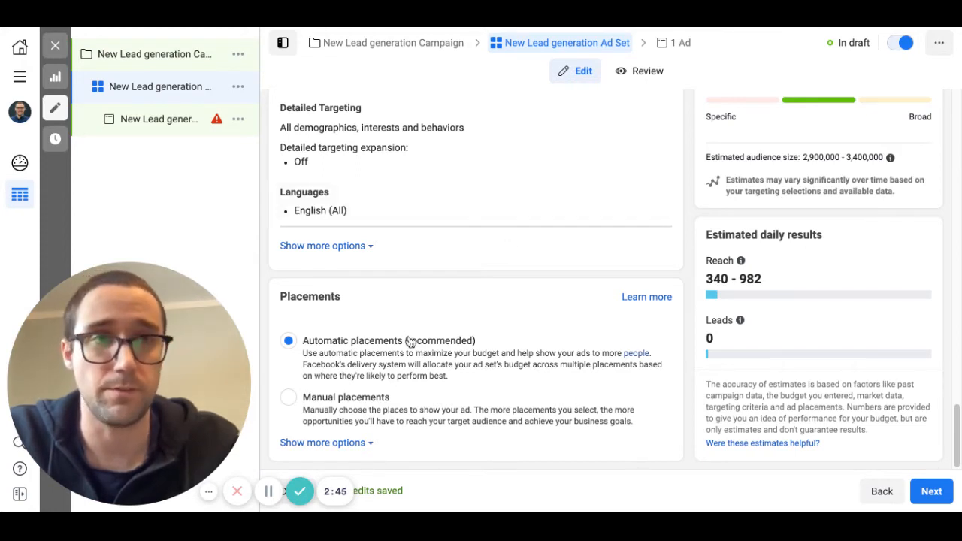
mouse_move(328, 398)
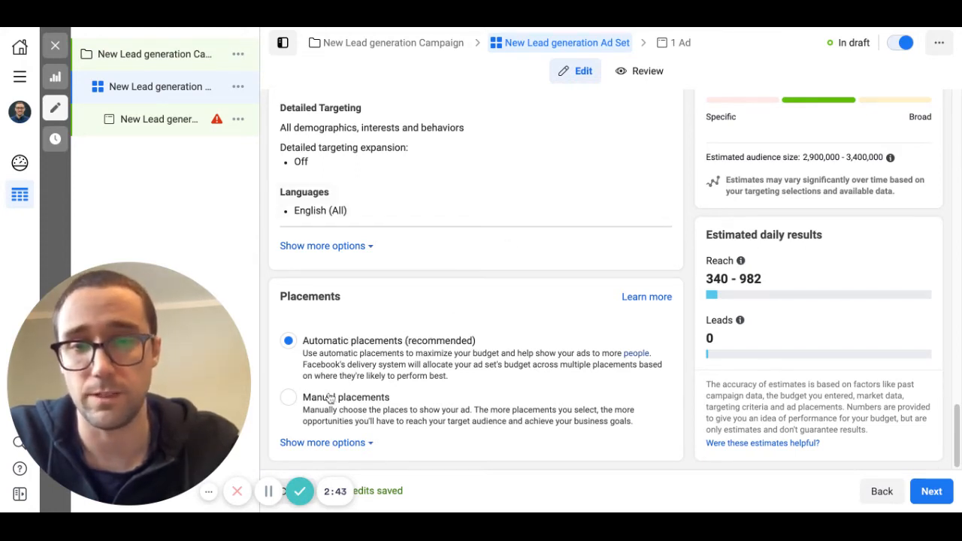
mouse_move(288, 404)
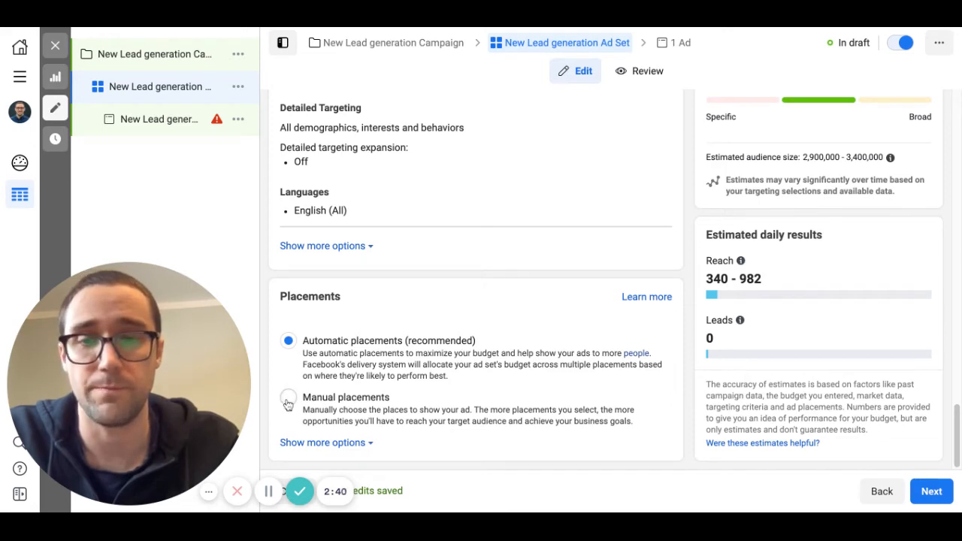
left_click(288, 399)
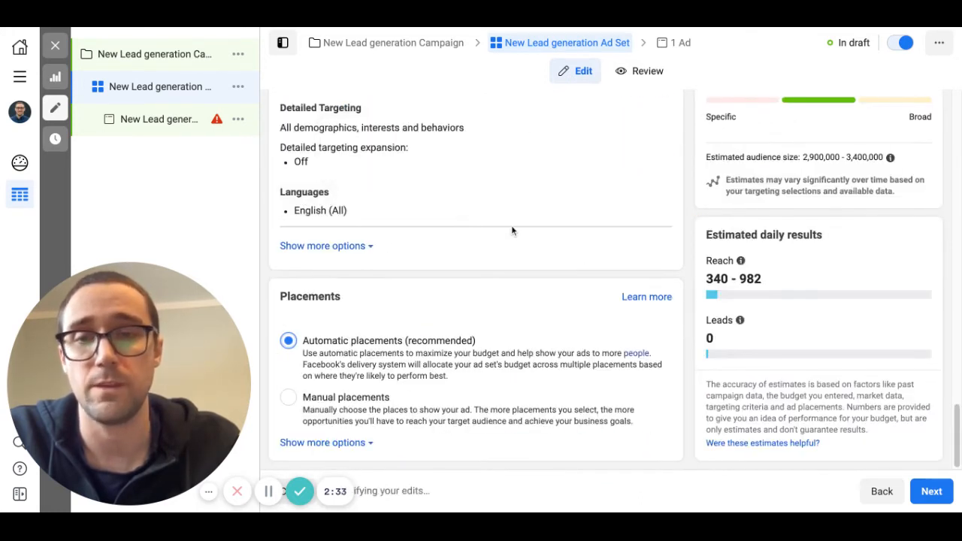
mouse_move(158, 119)
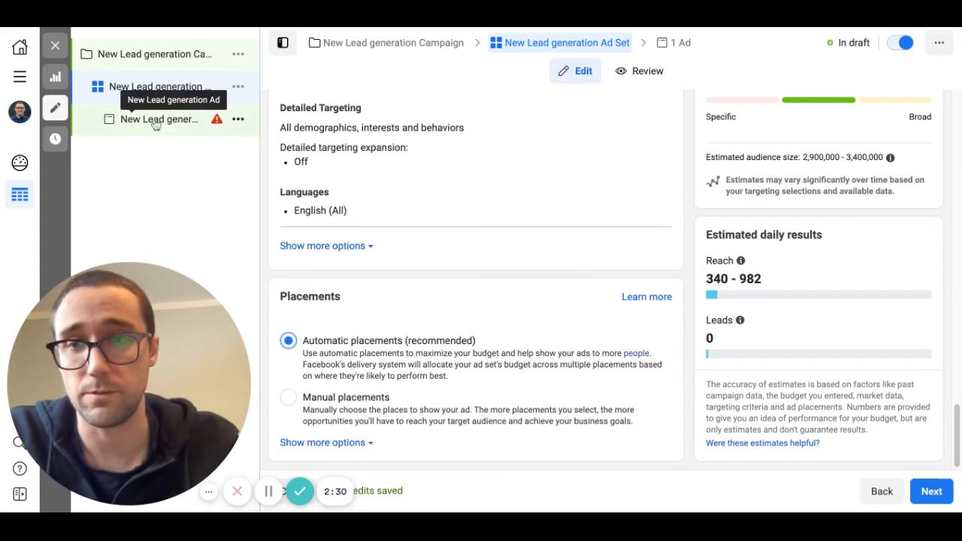
Open the New Lead generation Ad and scroll down to its Ad setup section.
left_click(158, 119)
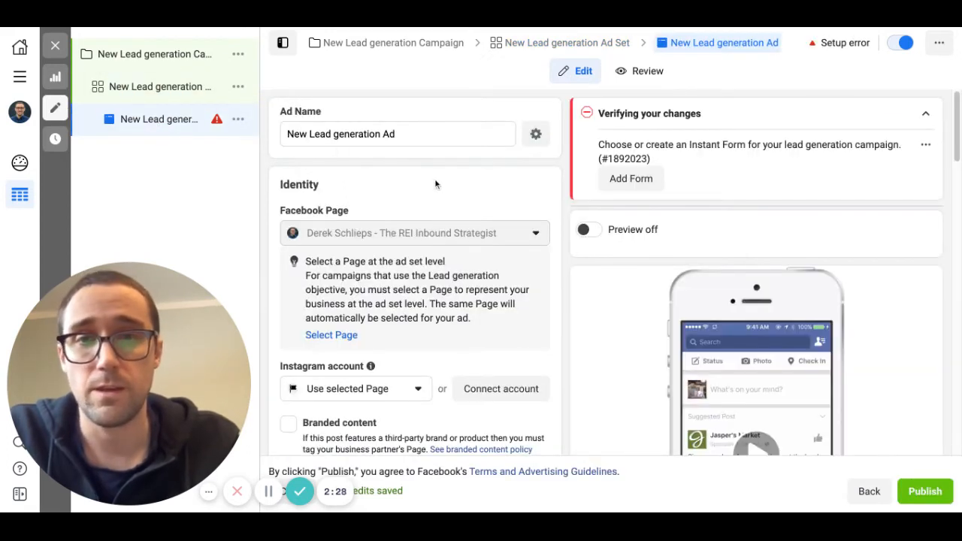
scroll("down", 3)
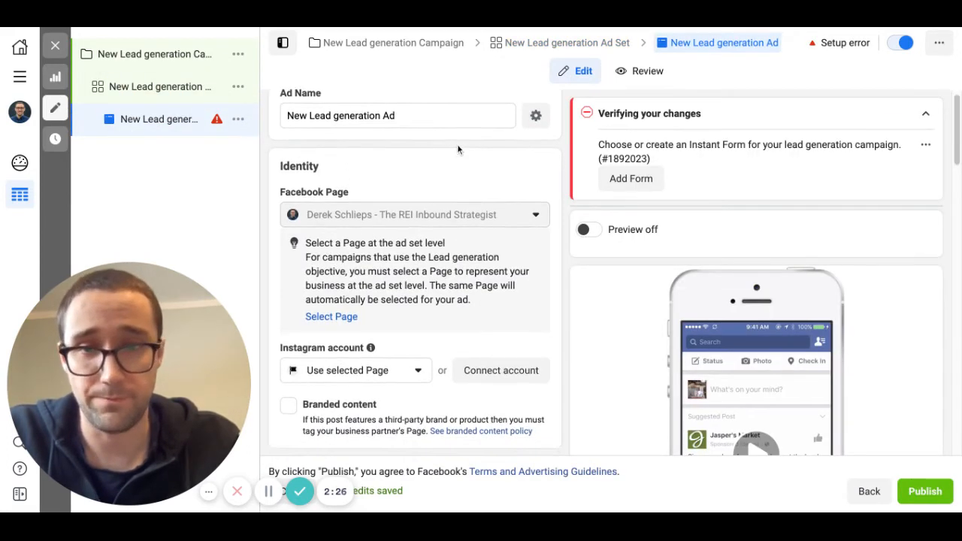
scroll("down", 3)
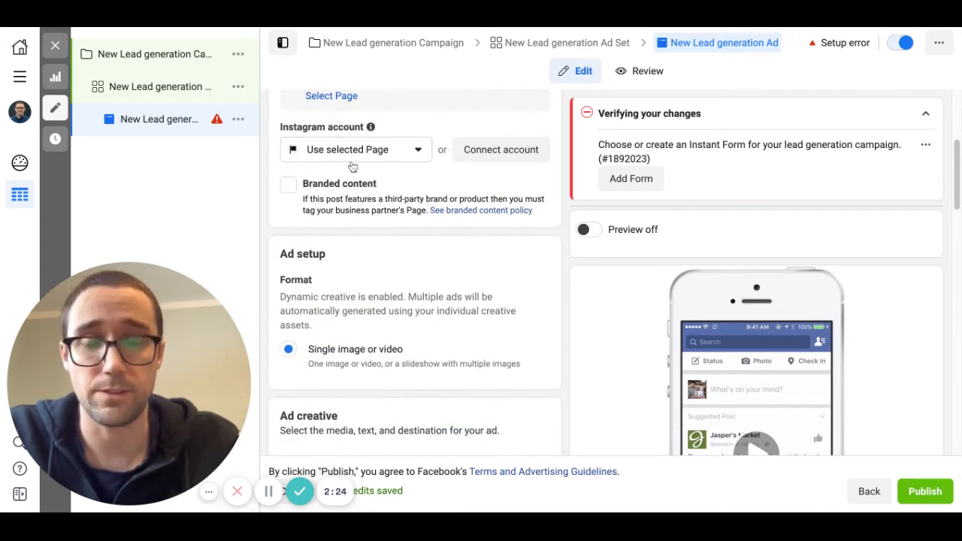
mouse_move(364, 225)
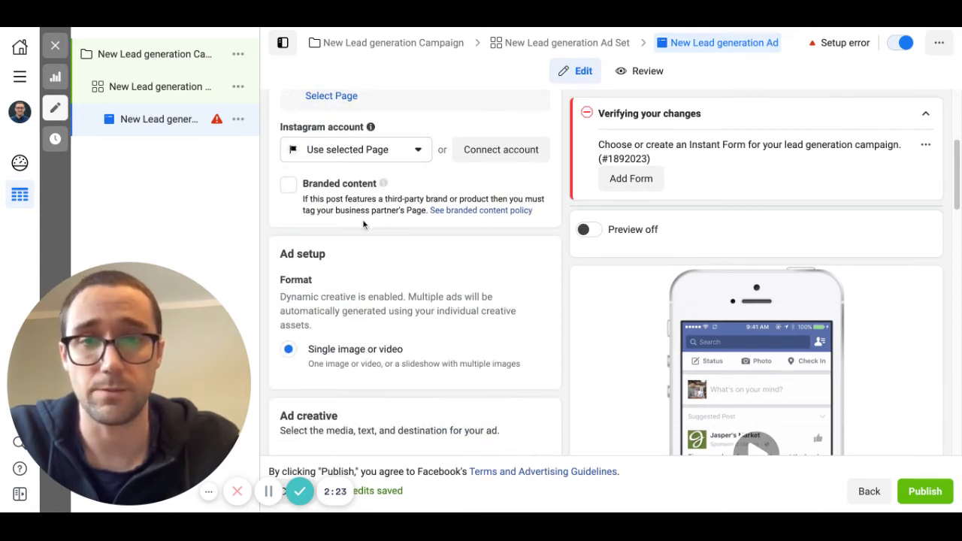
scroll("down", 3)
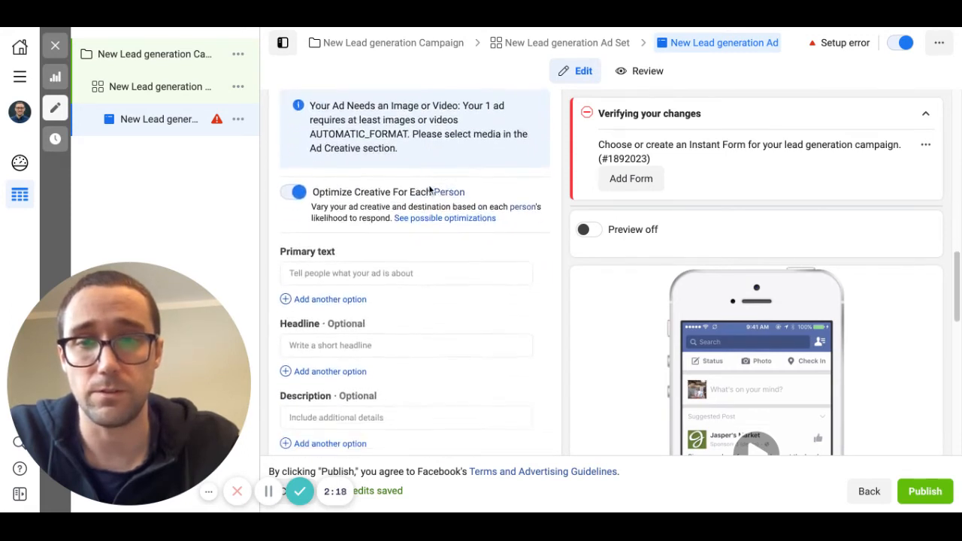
Scroll to Ad creative and select the ad's Primary text field.
scroll("down", 3)
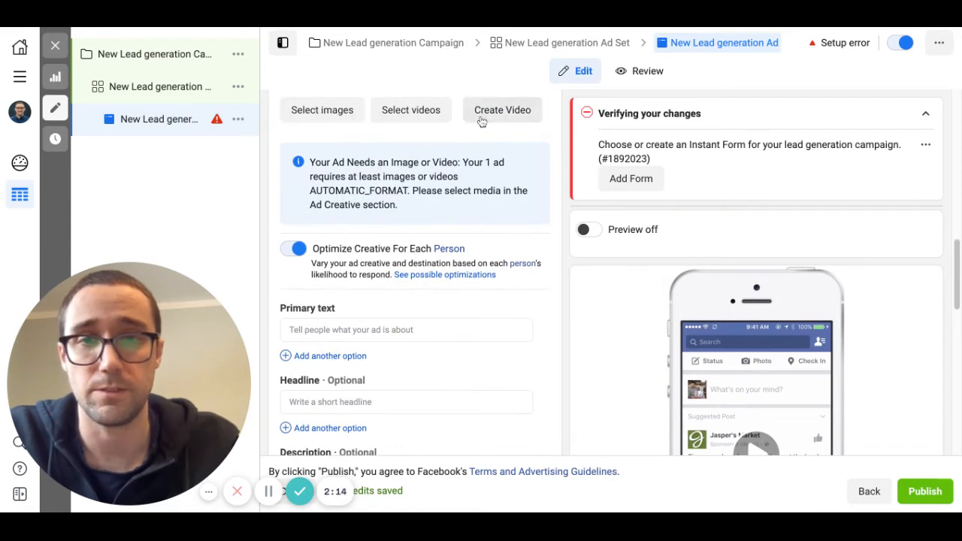
mouse_move(447, 151)
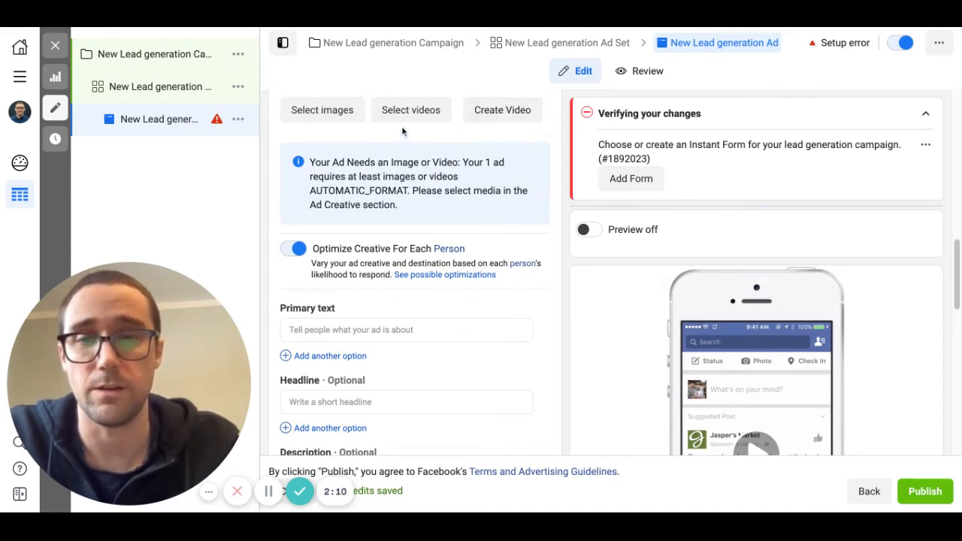
mouse_move(347, 130)
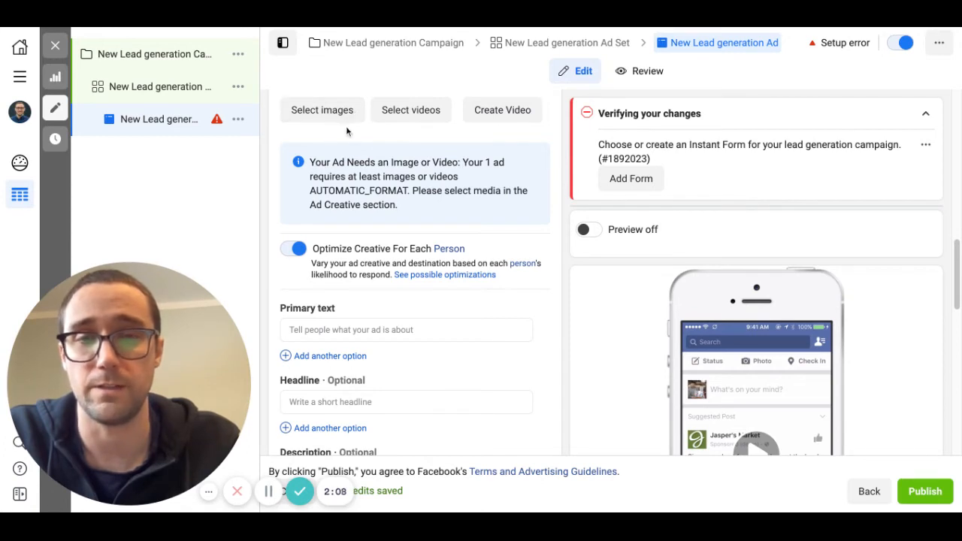
mouse_move(322, 110)
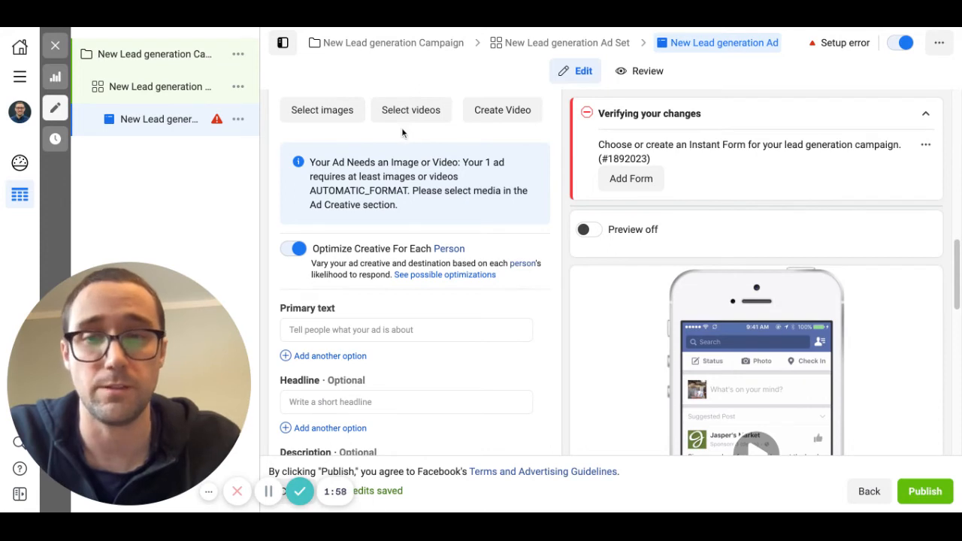
mouse_move(384, 149)
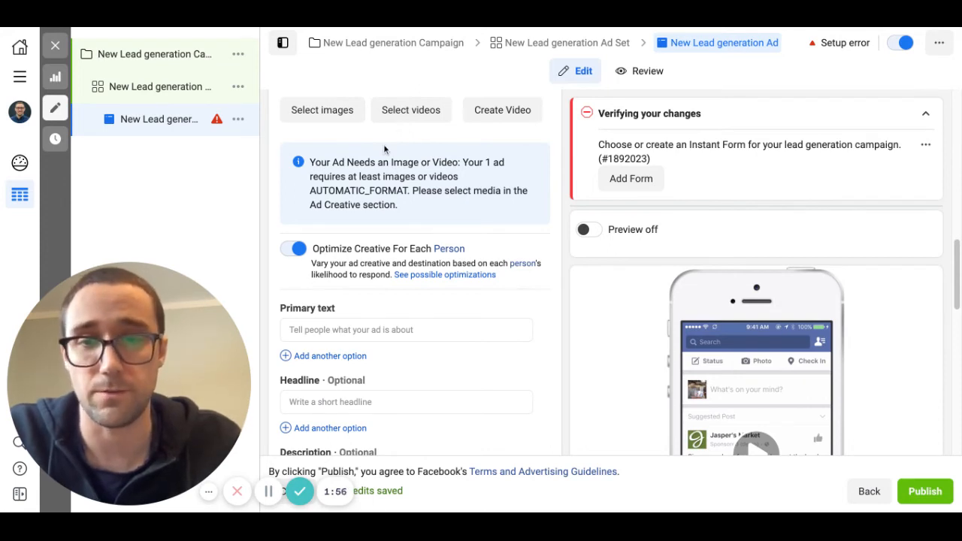
left_click(407, 303)
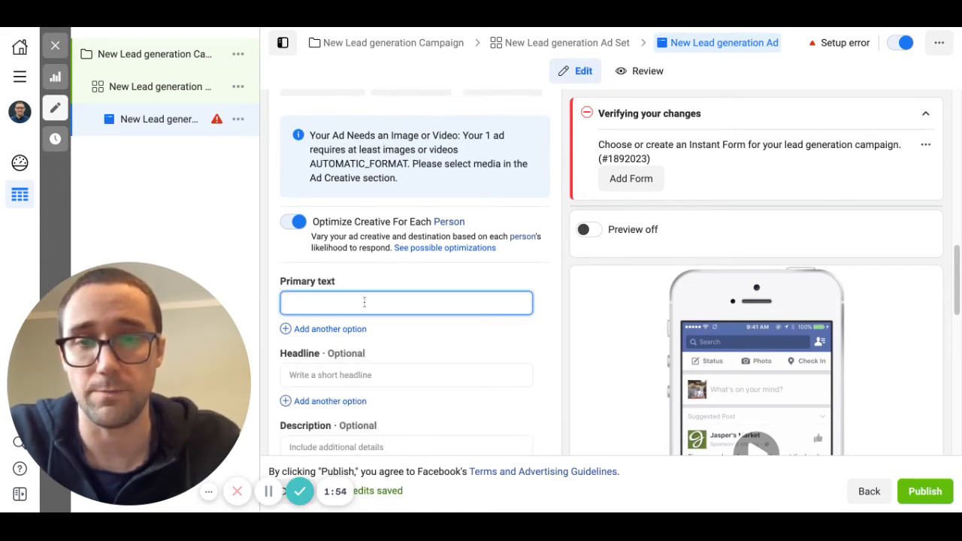
scroll("down", 3)
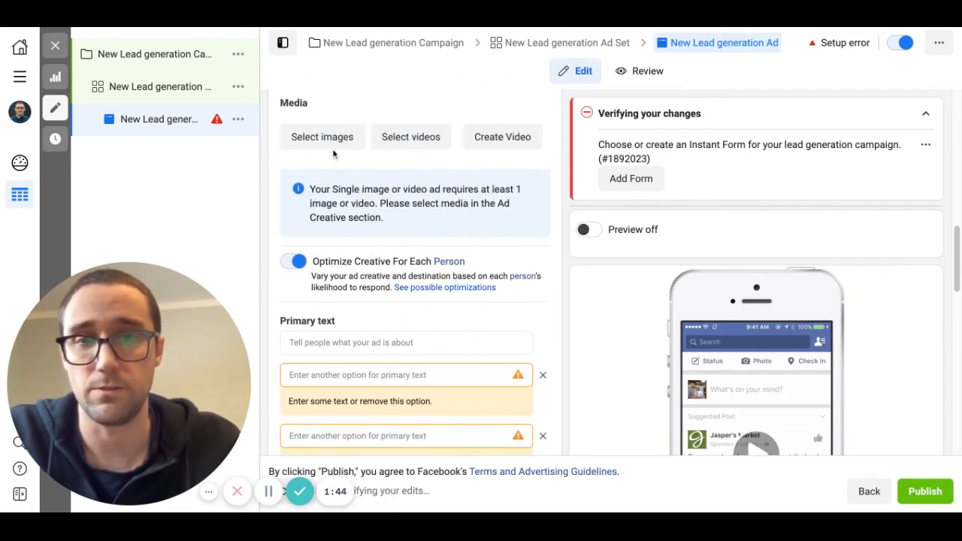
scroll("down", 3)
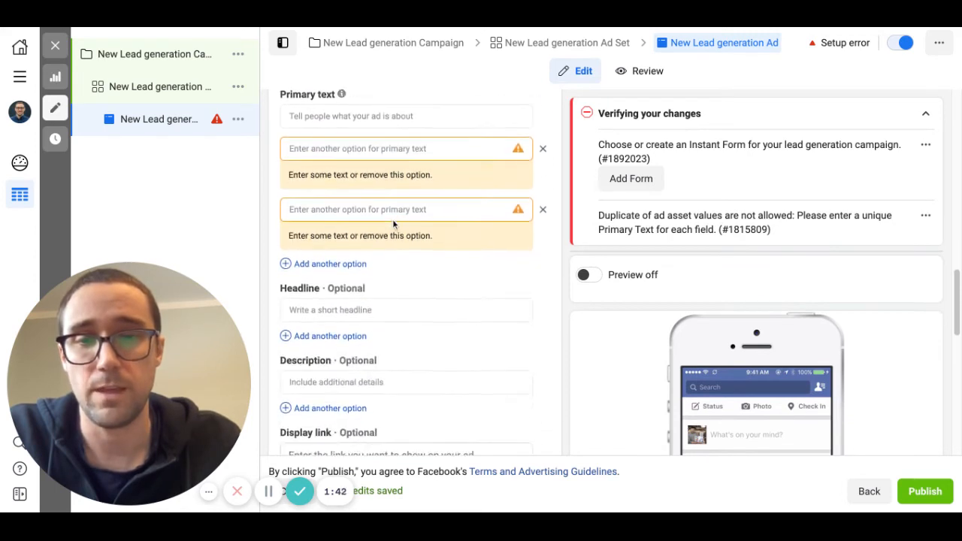
scroll("down", 3)
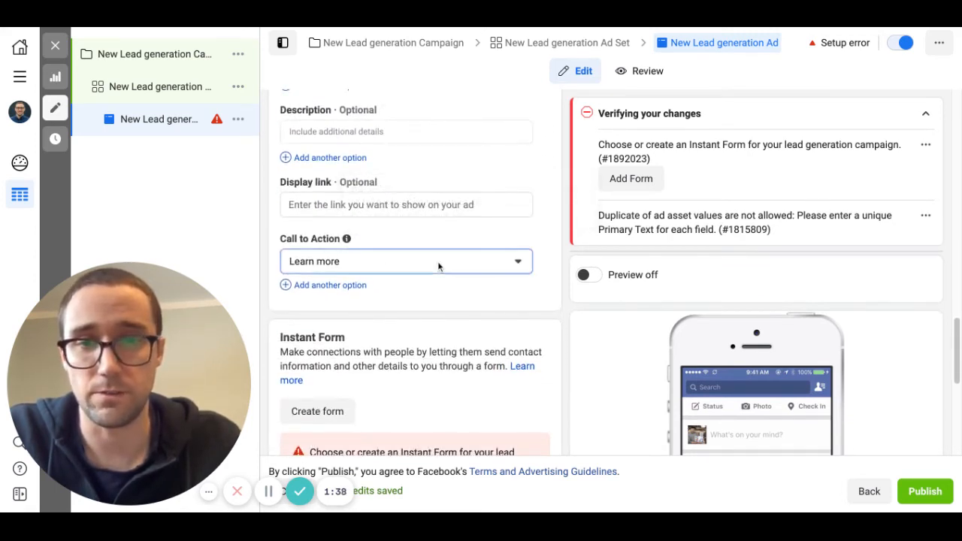
left_click(406, 260)
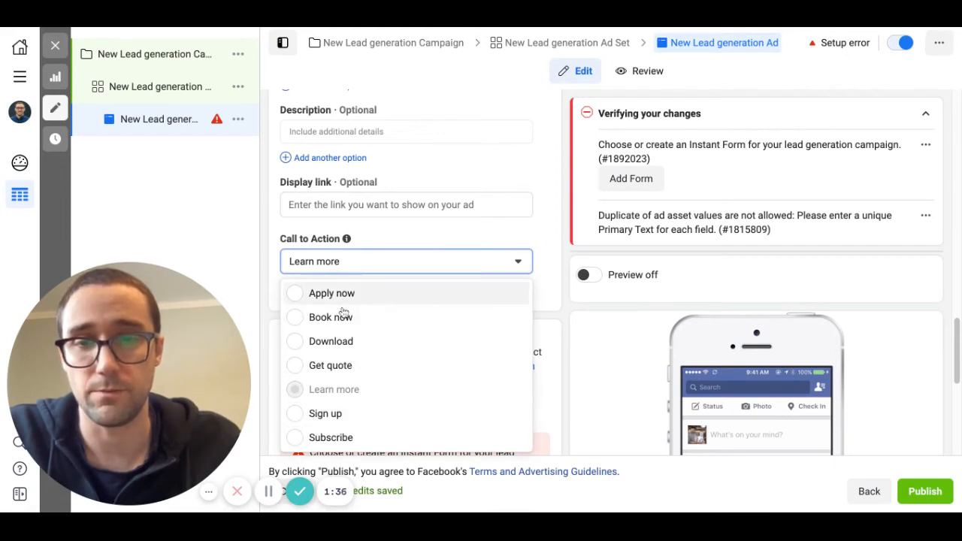
mouse_move(325, 368)
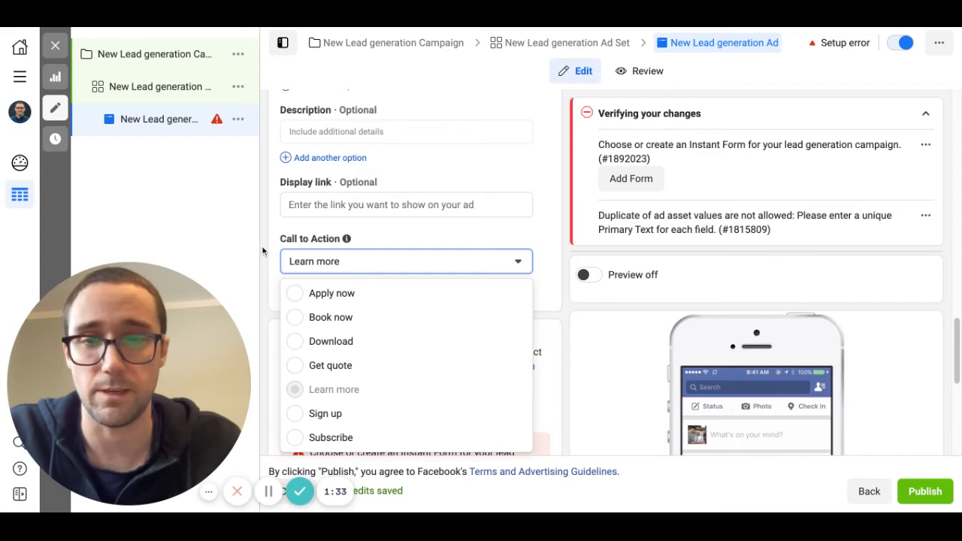
left_click(406, 261)
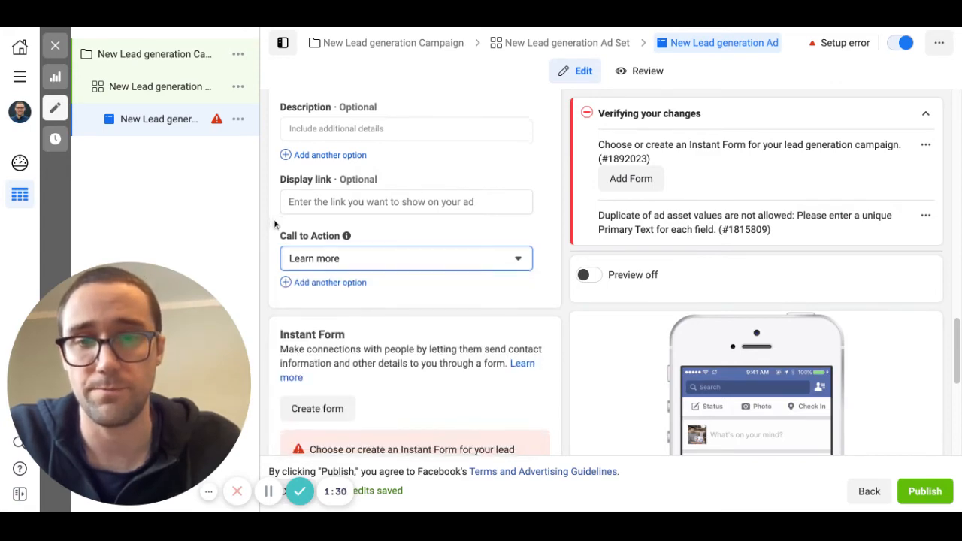
scroll("down", 3)
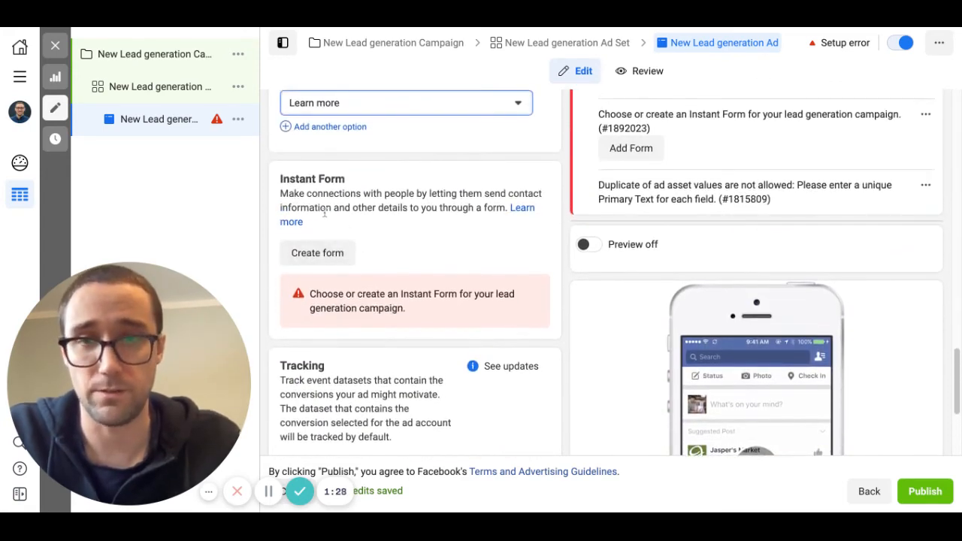
mouse_move(382, 224)
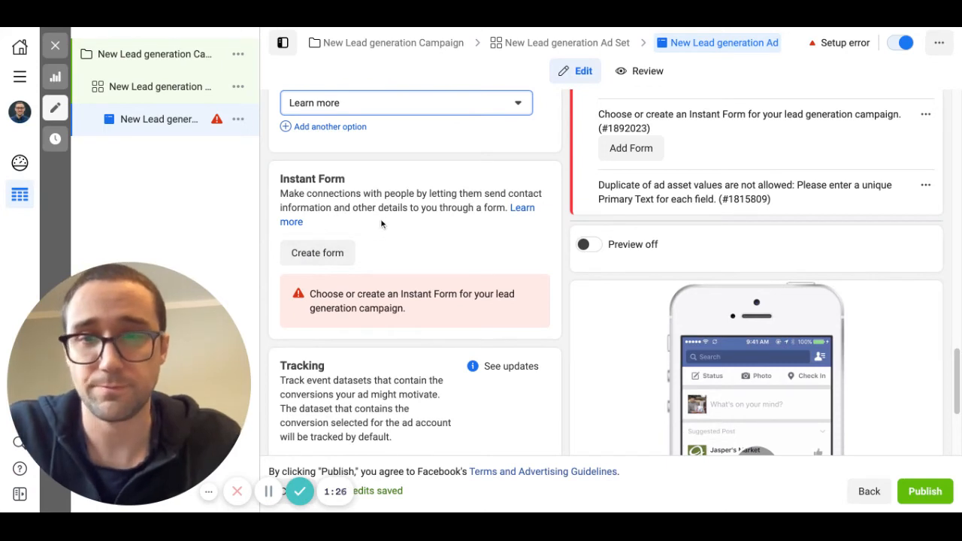
mouse_move(402, 230)
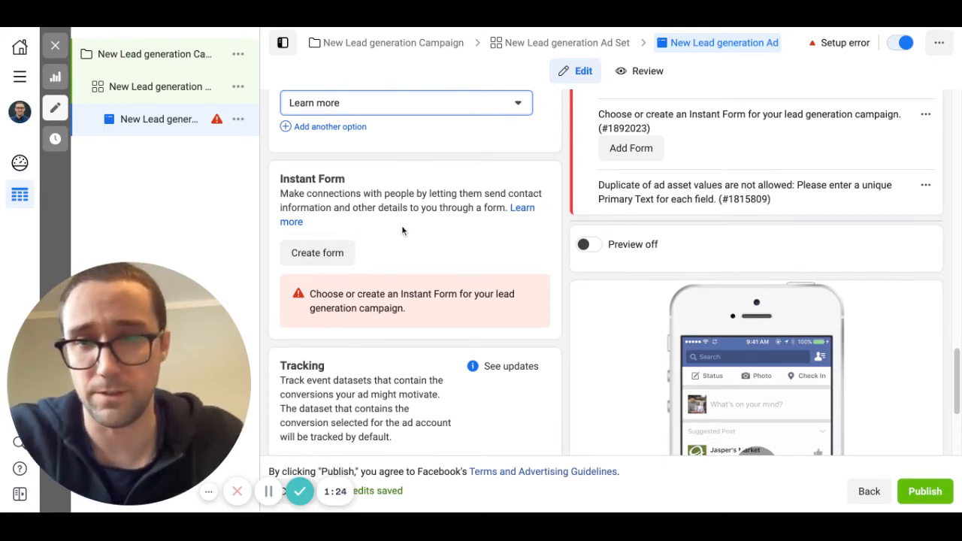
mouse_move(347, 233)
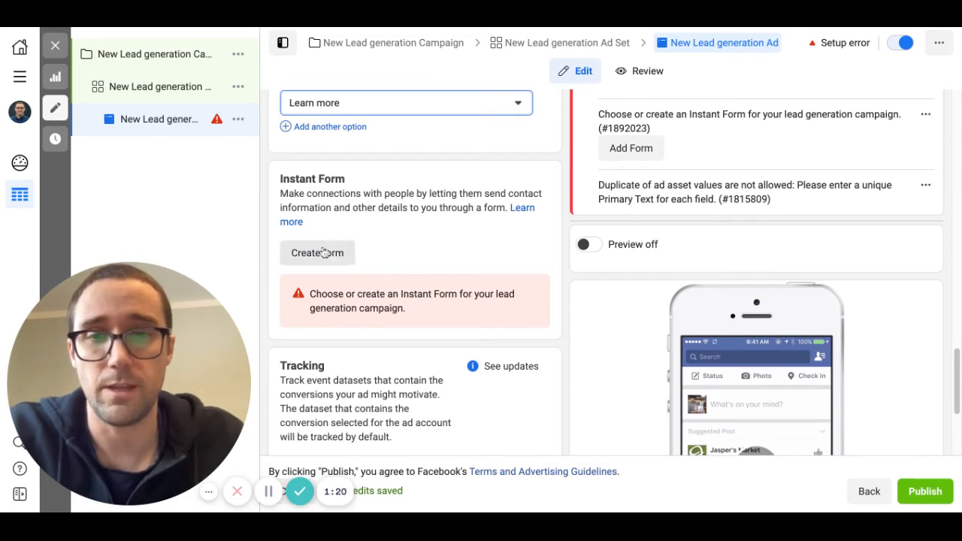
mouse_move(408, 227)
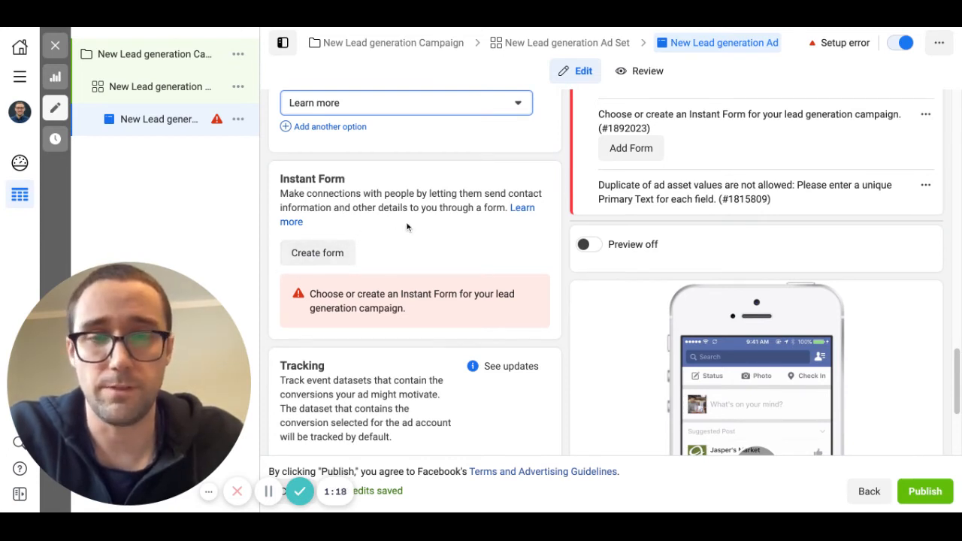
mouse_move(540, 178)
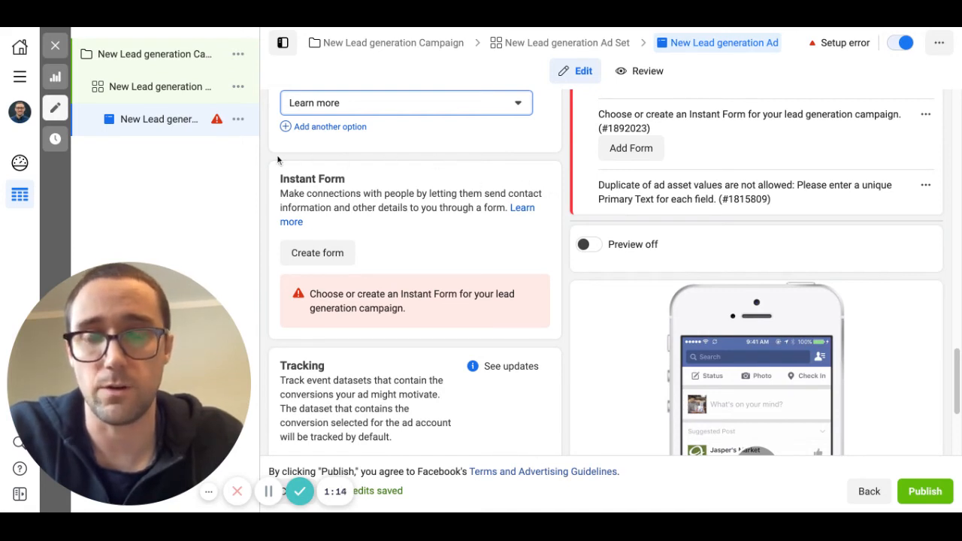
mouse_move(317, 253)
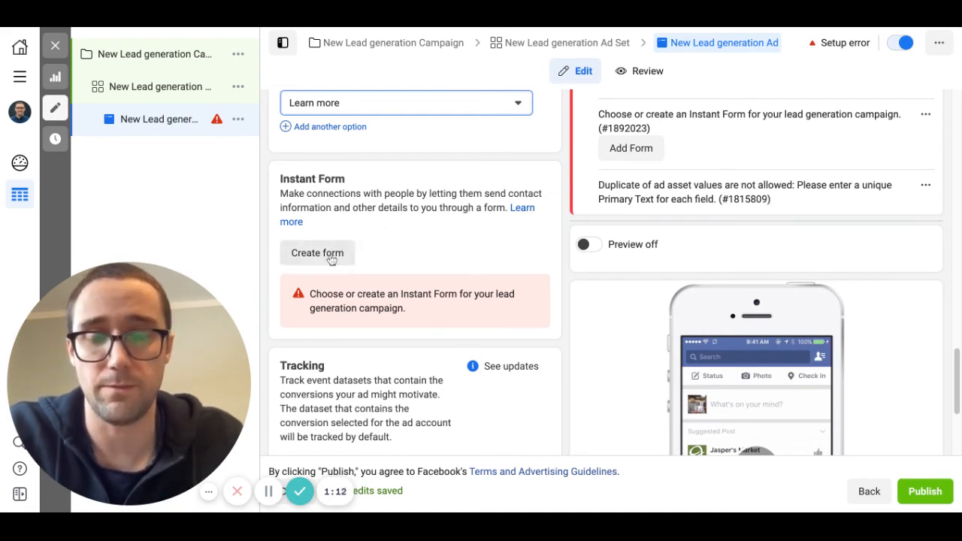
mouse_move(378, 221)
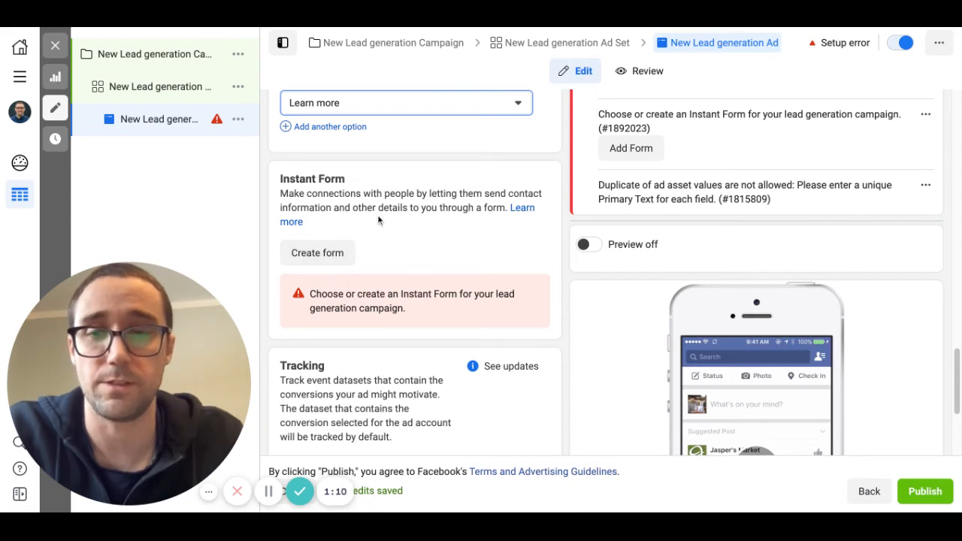
mouse_move(431, 232)
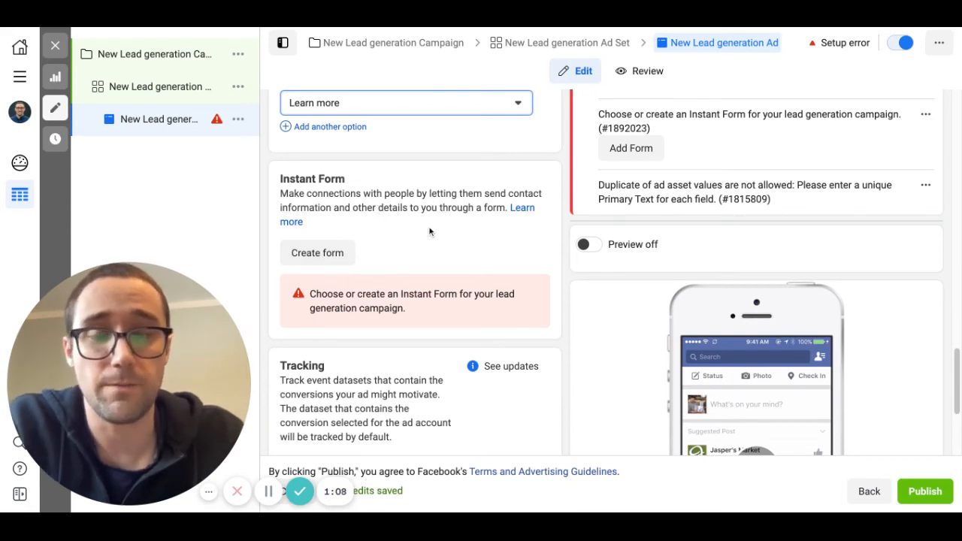
mouse_move(379, 240)
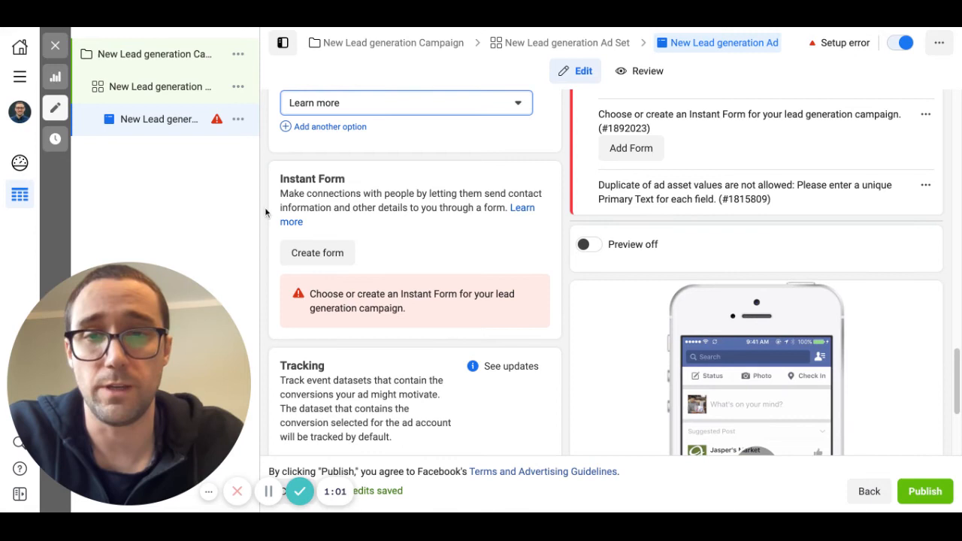
mouse_move(552, 208)
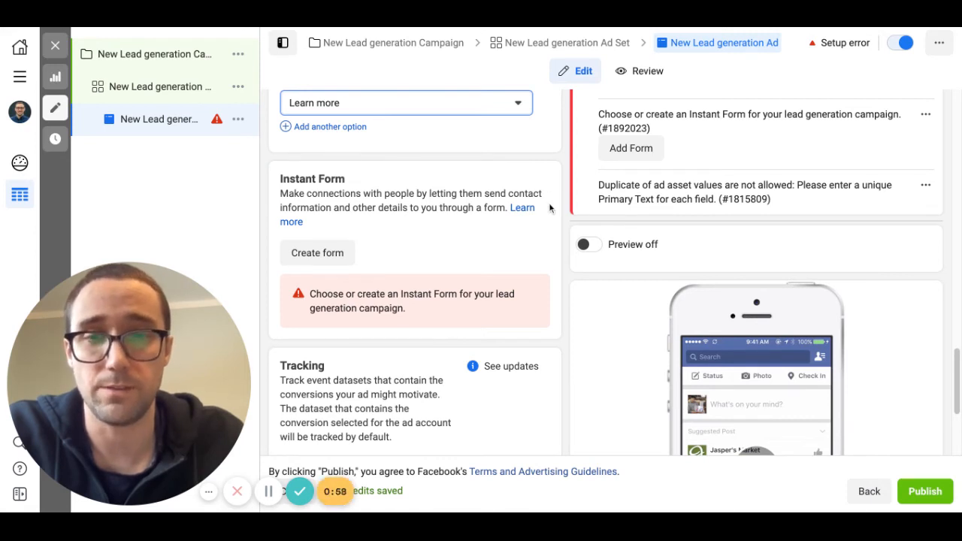
mouse_move(258, 220)
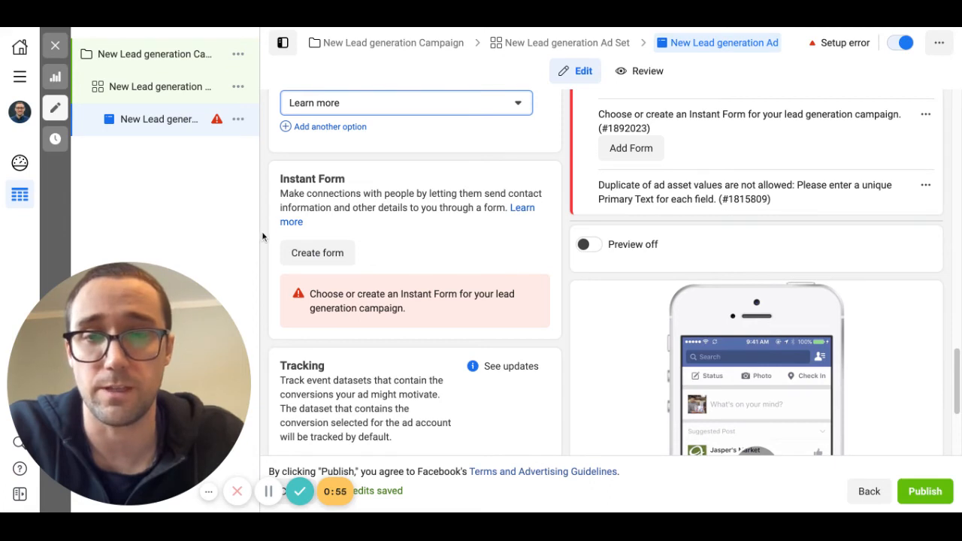
mouse_move(354, 254)
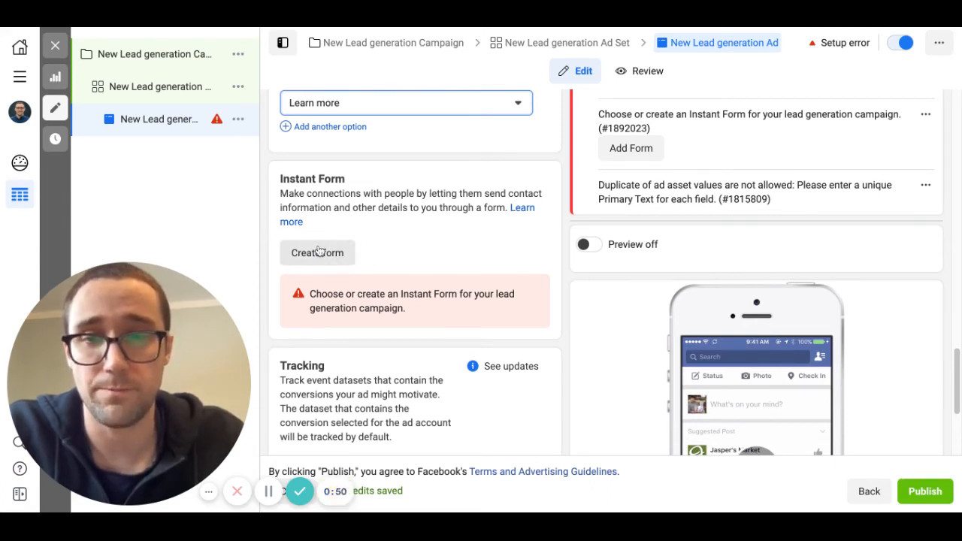
mouse_move(433, 250)
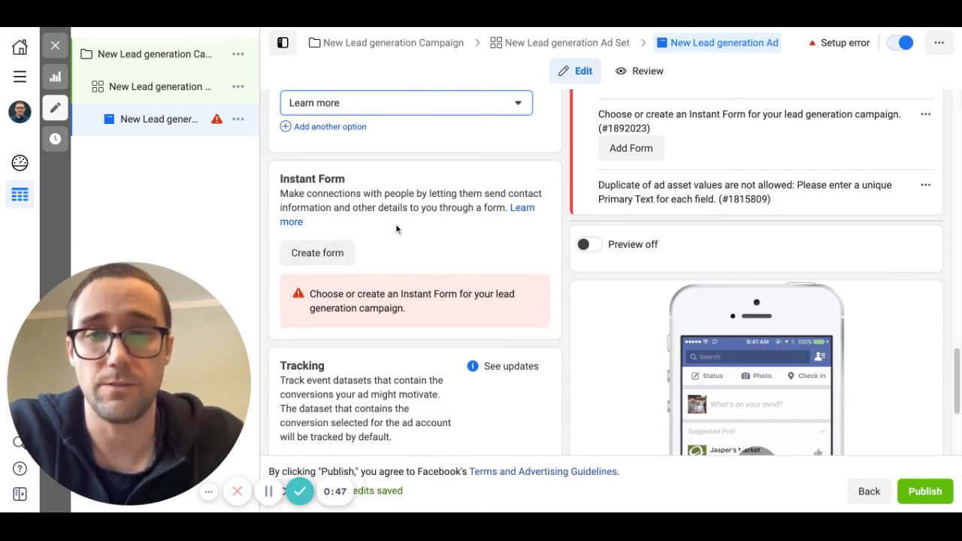
scroll("down", 3)
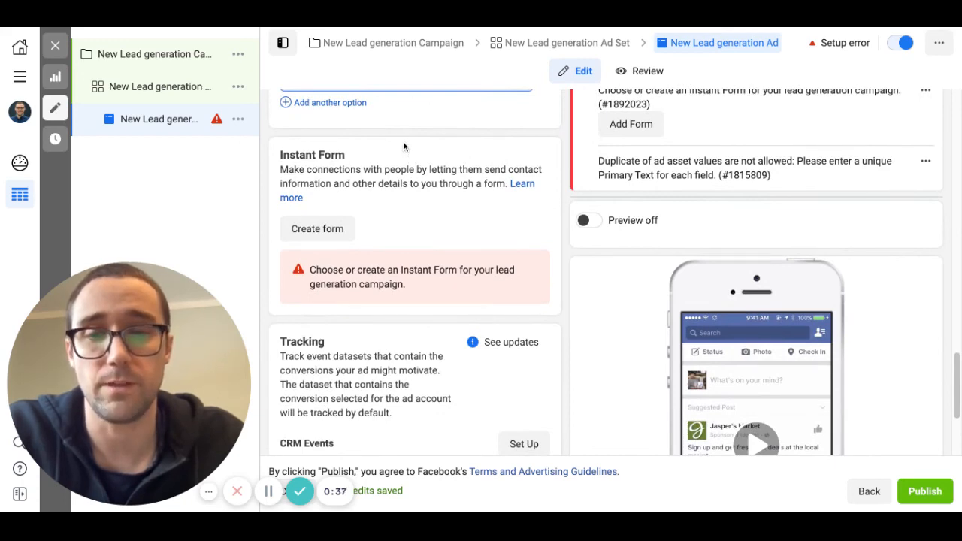
scroll("down", 3)
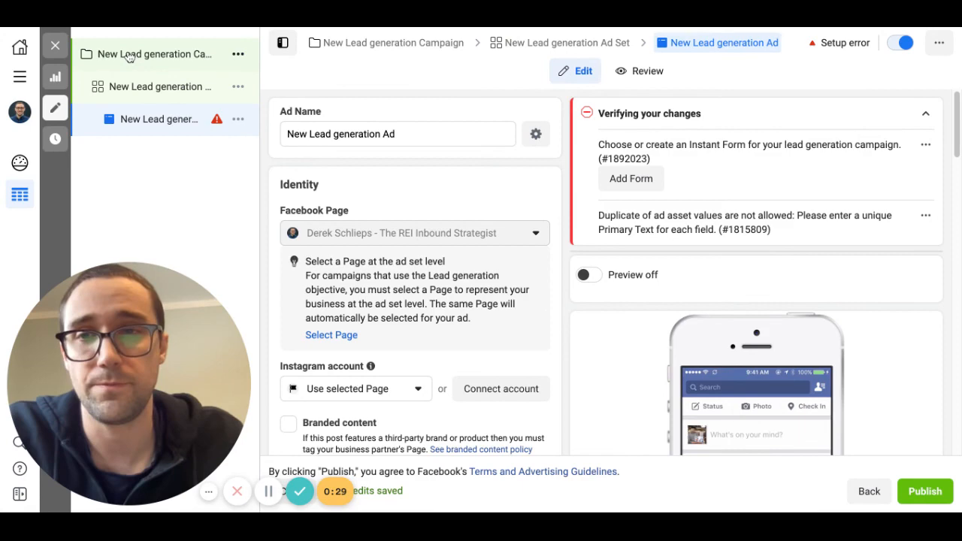
Close the editor and list the draft New Lead generation Campaign in the Campaigns table.
left_click(156, 53)
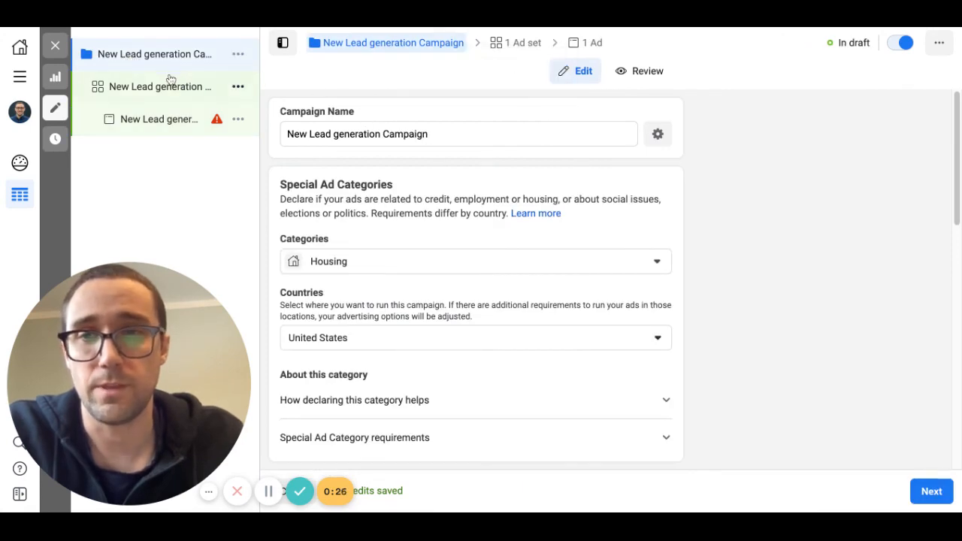
left_click(157, 85)
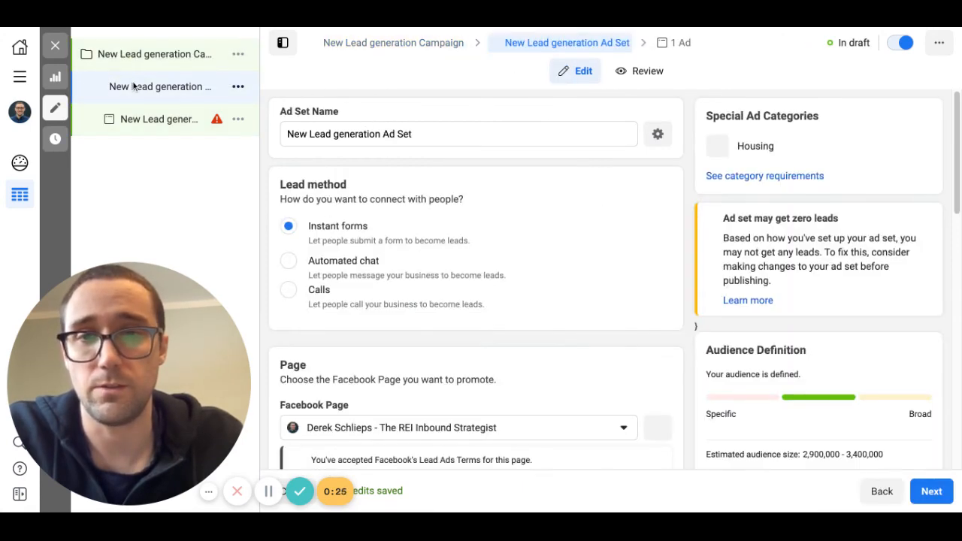
left_click(158, 119)
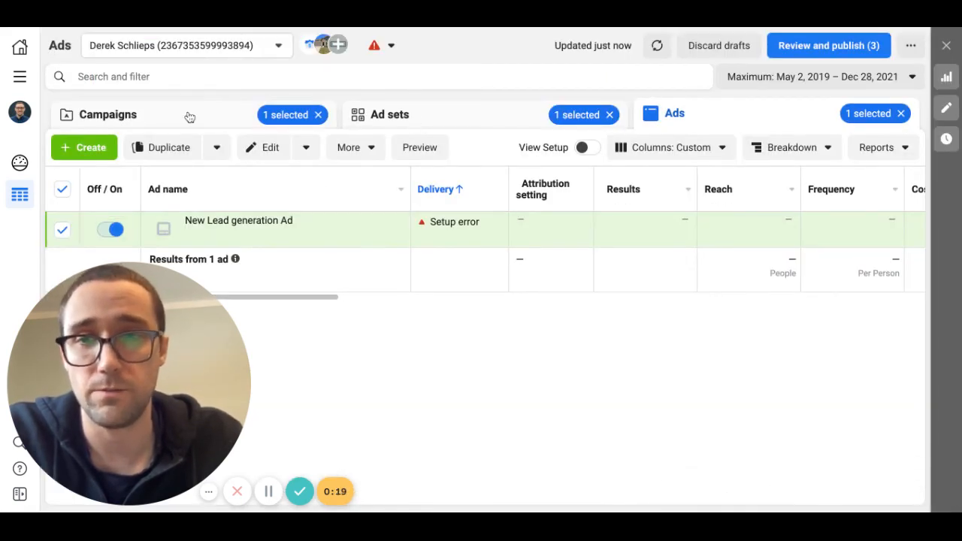
left_click(109, 114)
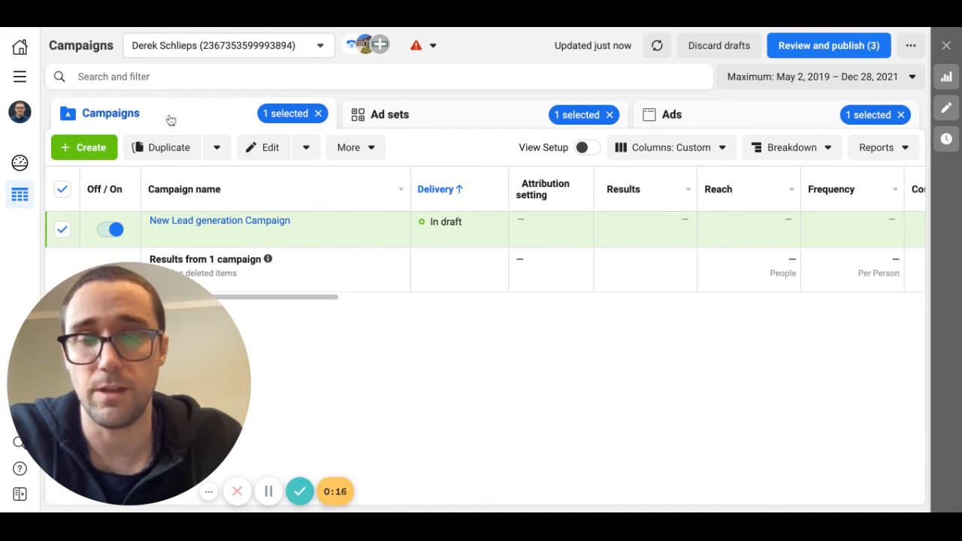